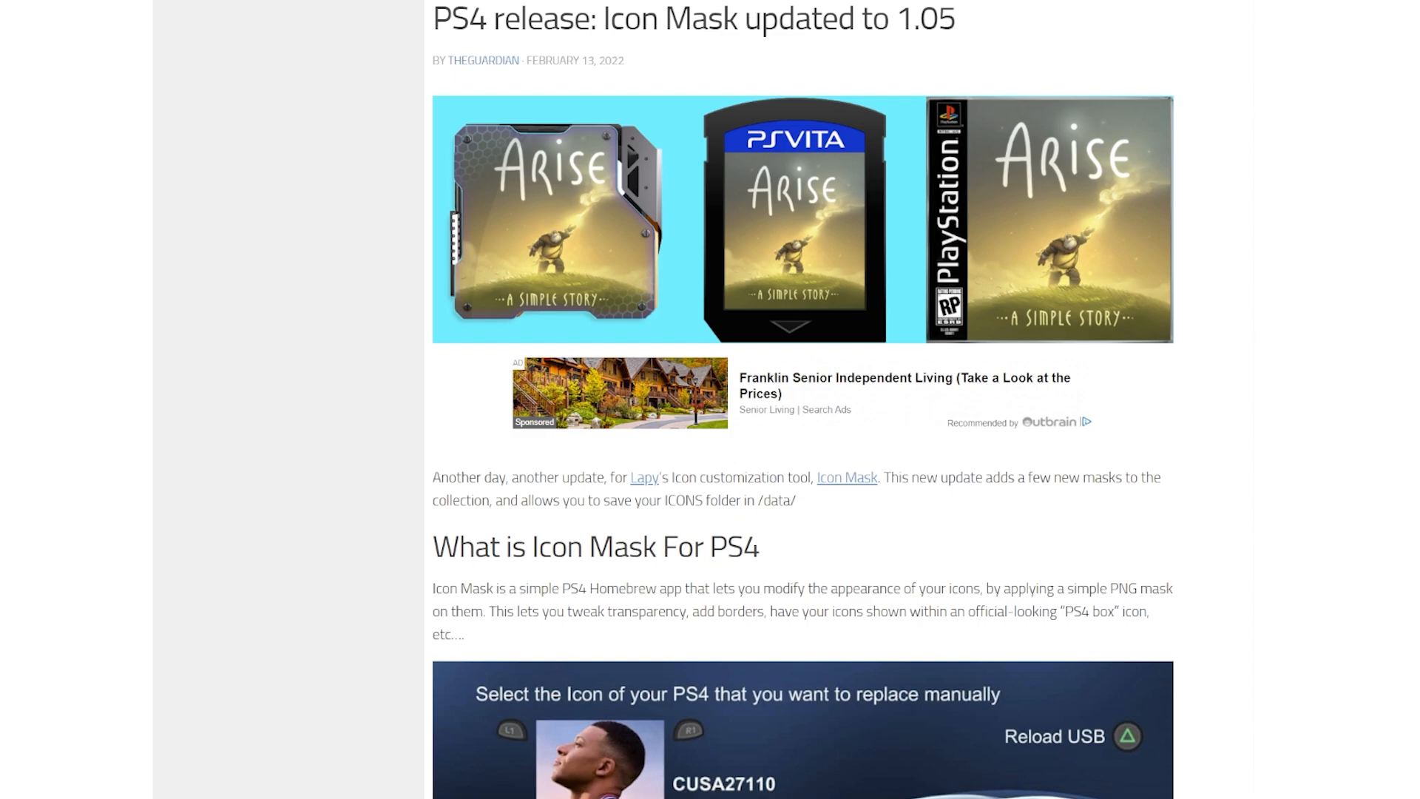
Scroll the Icon Mask 1.05 article down to its 'Download Icon Mask 1.05' section.
{"action": "scroll", "scroll_direction": "down", "scroll_amount": 3}
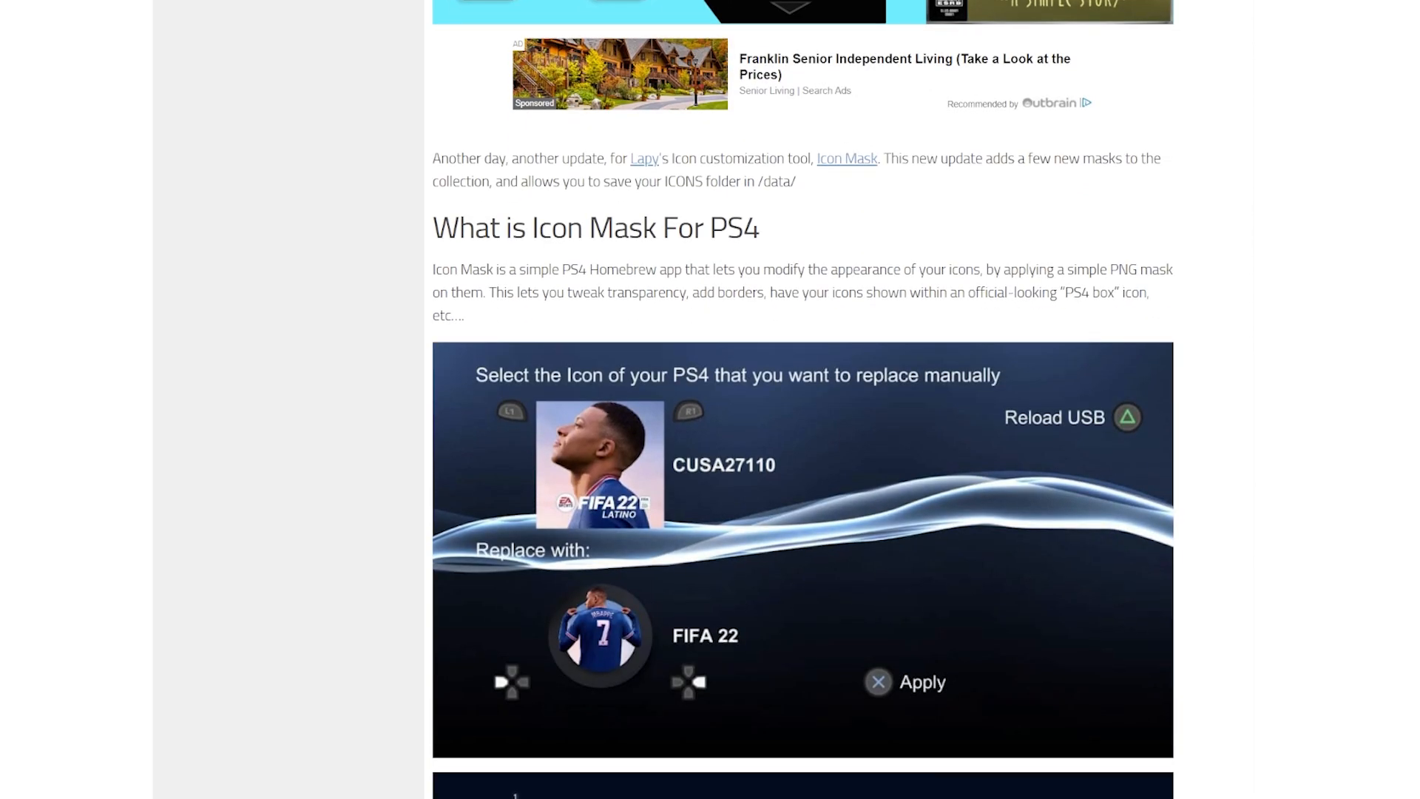
{"action": "scroll", "scroll_direction": "down", "scroll_amount": 3}
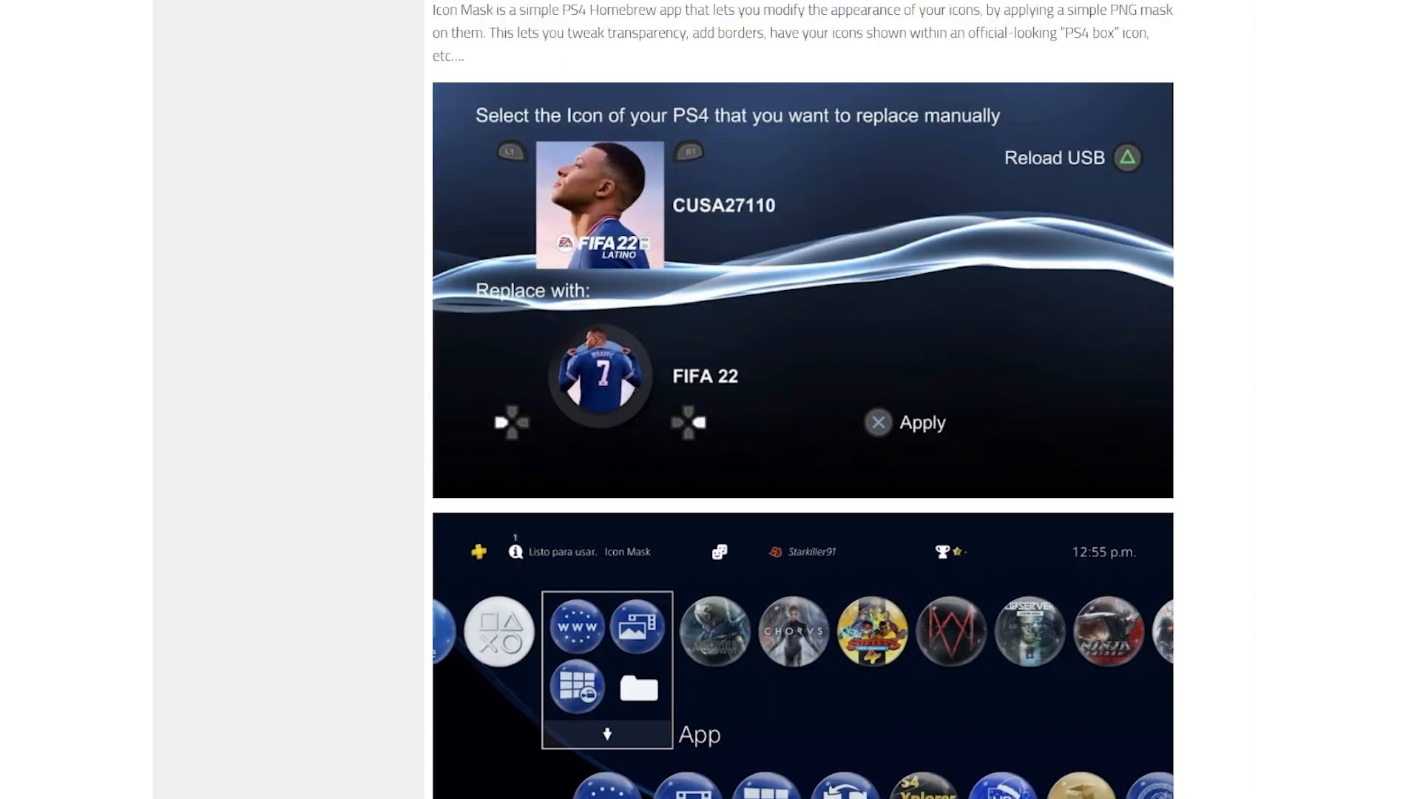
{"action": "scroll", "scroll_direction": "down", "scroll_amount": 3}
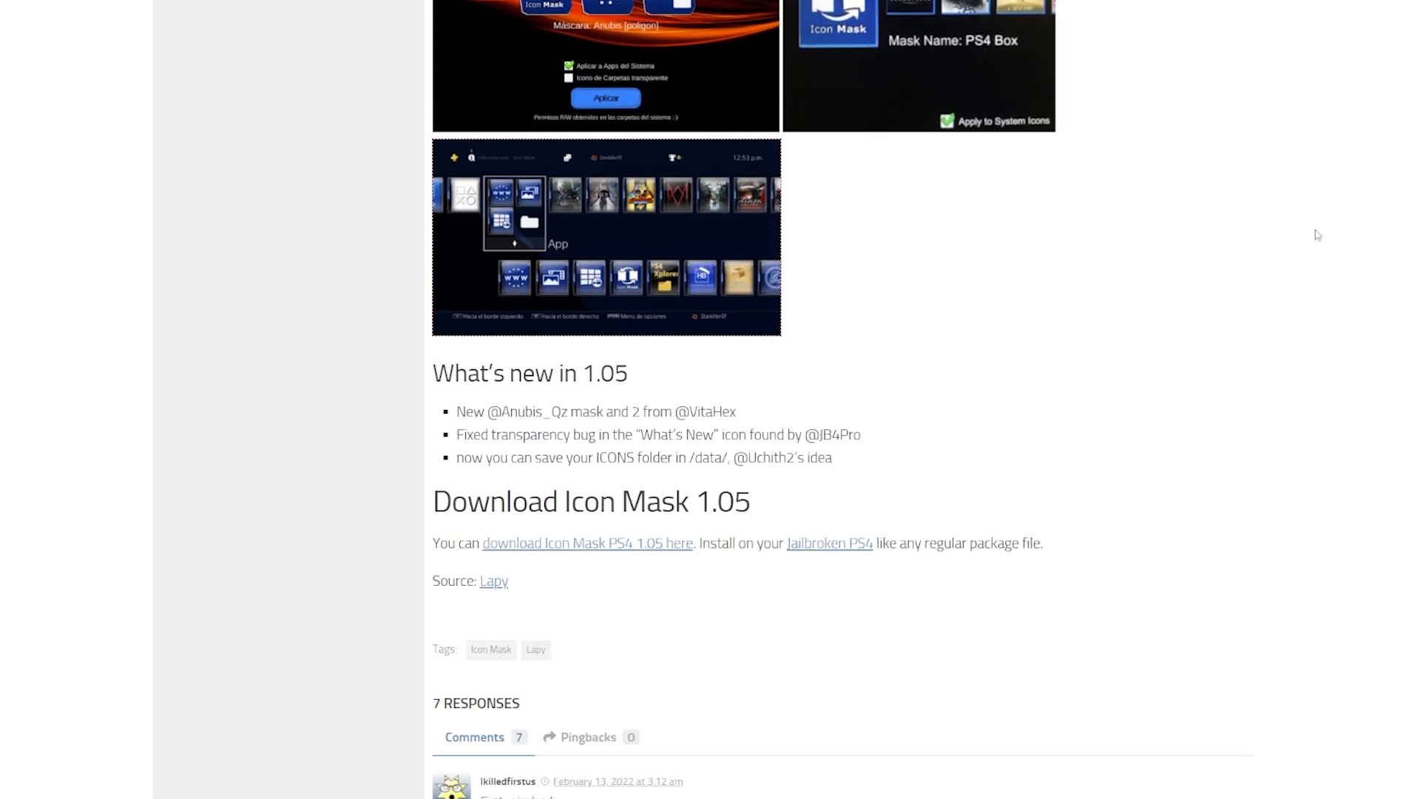
{"action": "mouse_move", "coordinate": [597, 547]}
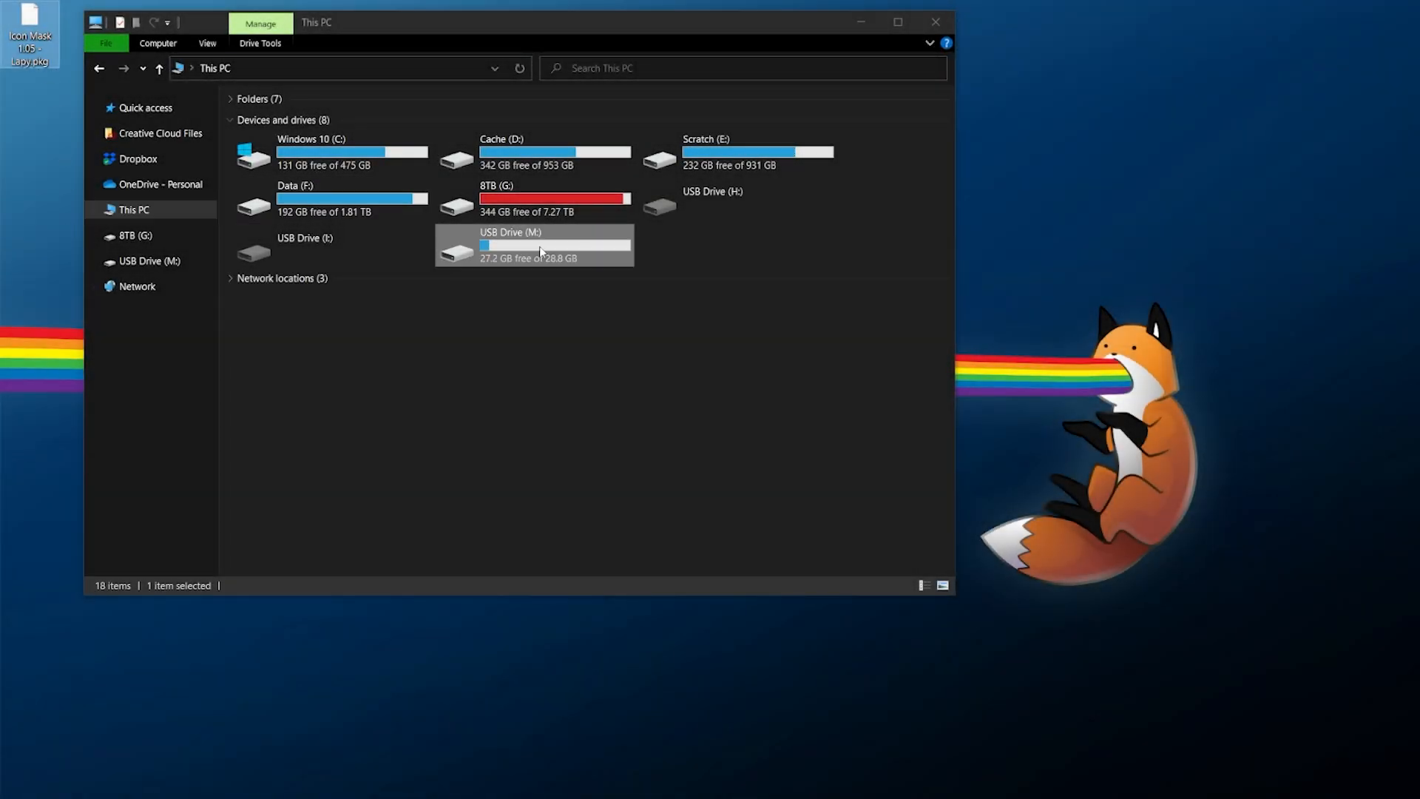
Put Icon Mask 1.05 - Lapy.pkg onto USB Drive (M:) and eject the drive.
{"action": "right_click", "coordinate": [540, 250]}
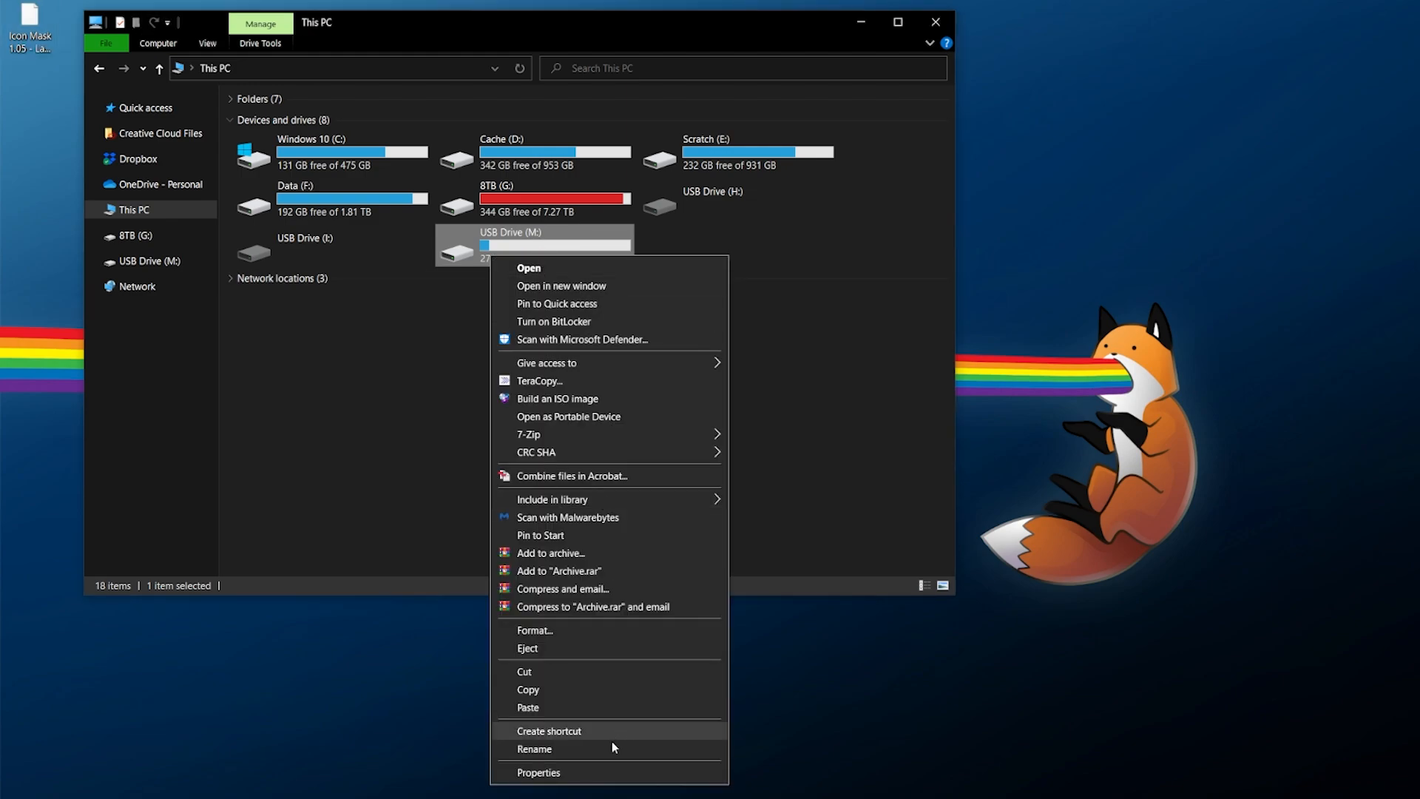
{"action": "left_click", "coordinate": [539, 793]}
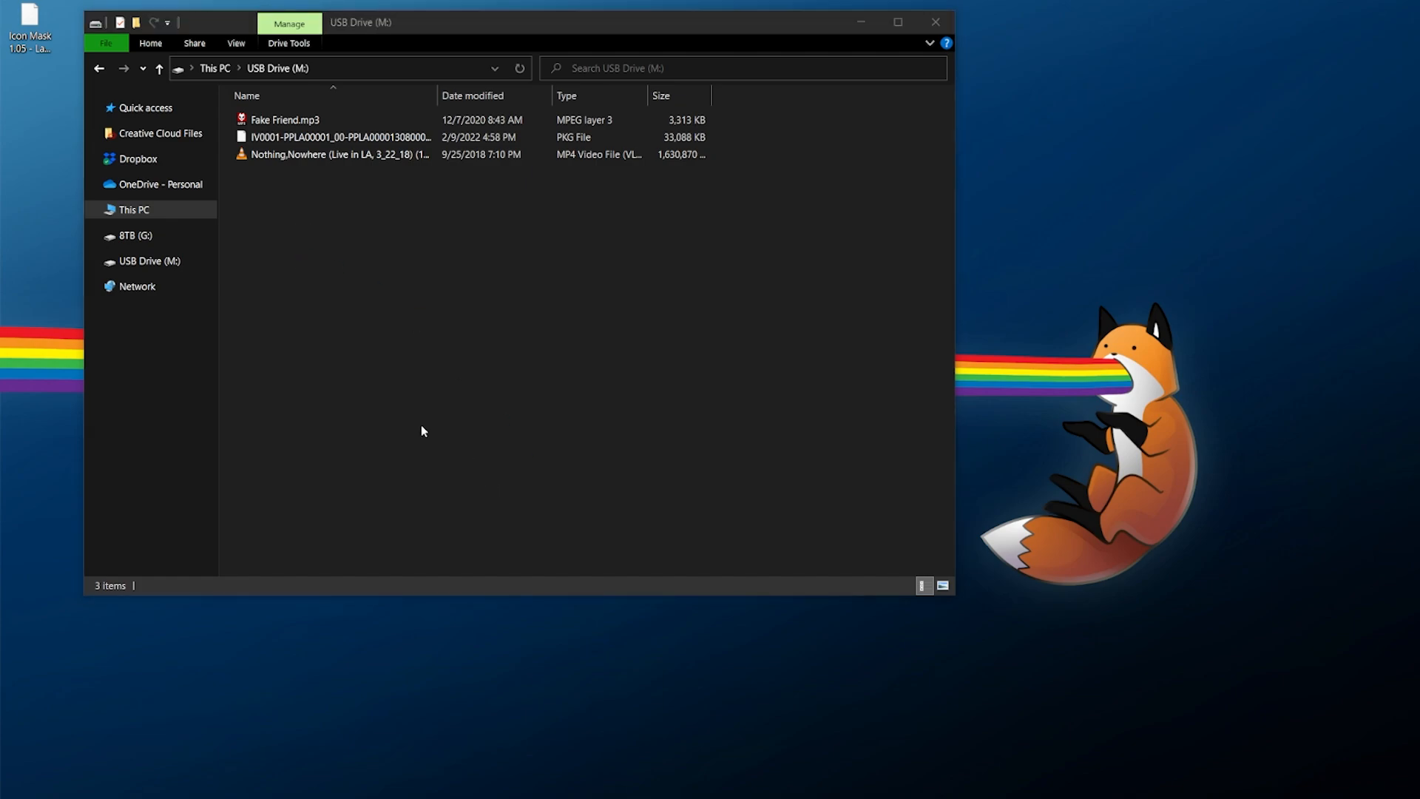
{"action": "mouse_move", "coordinate": [439, 398]}
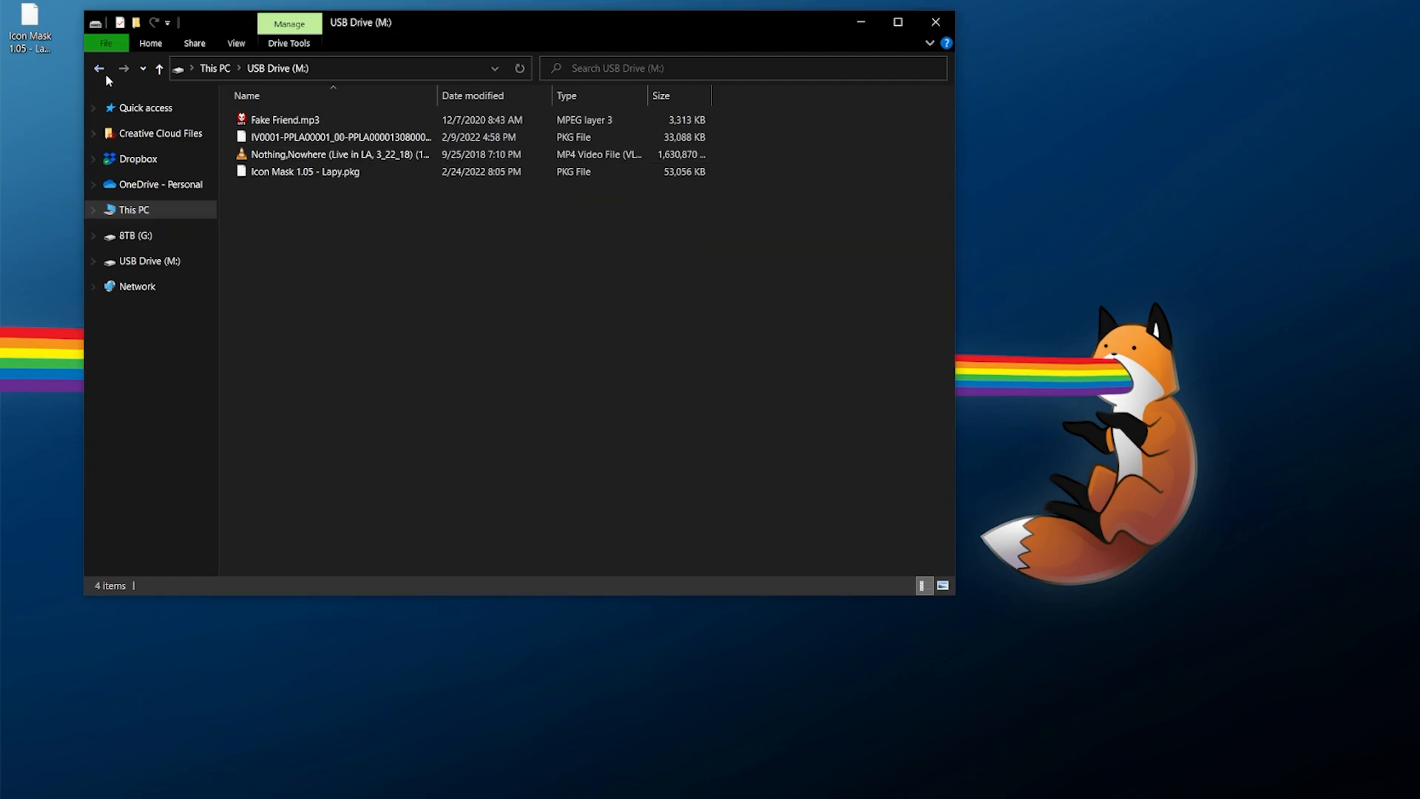
{"action": "right_click", "coordinate": [525, 244]}
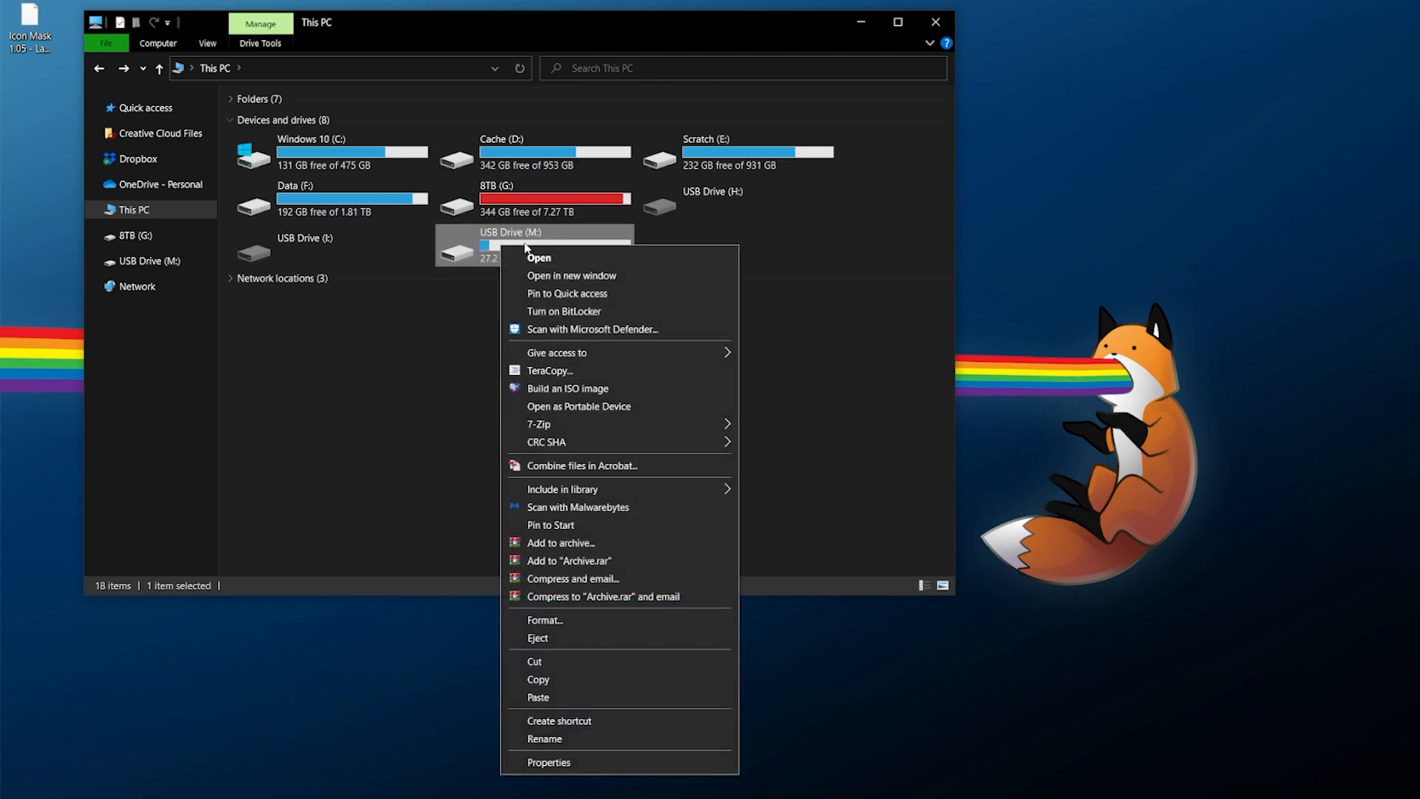
{"action": "left_click", "coordinate": [584, 476]}
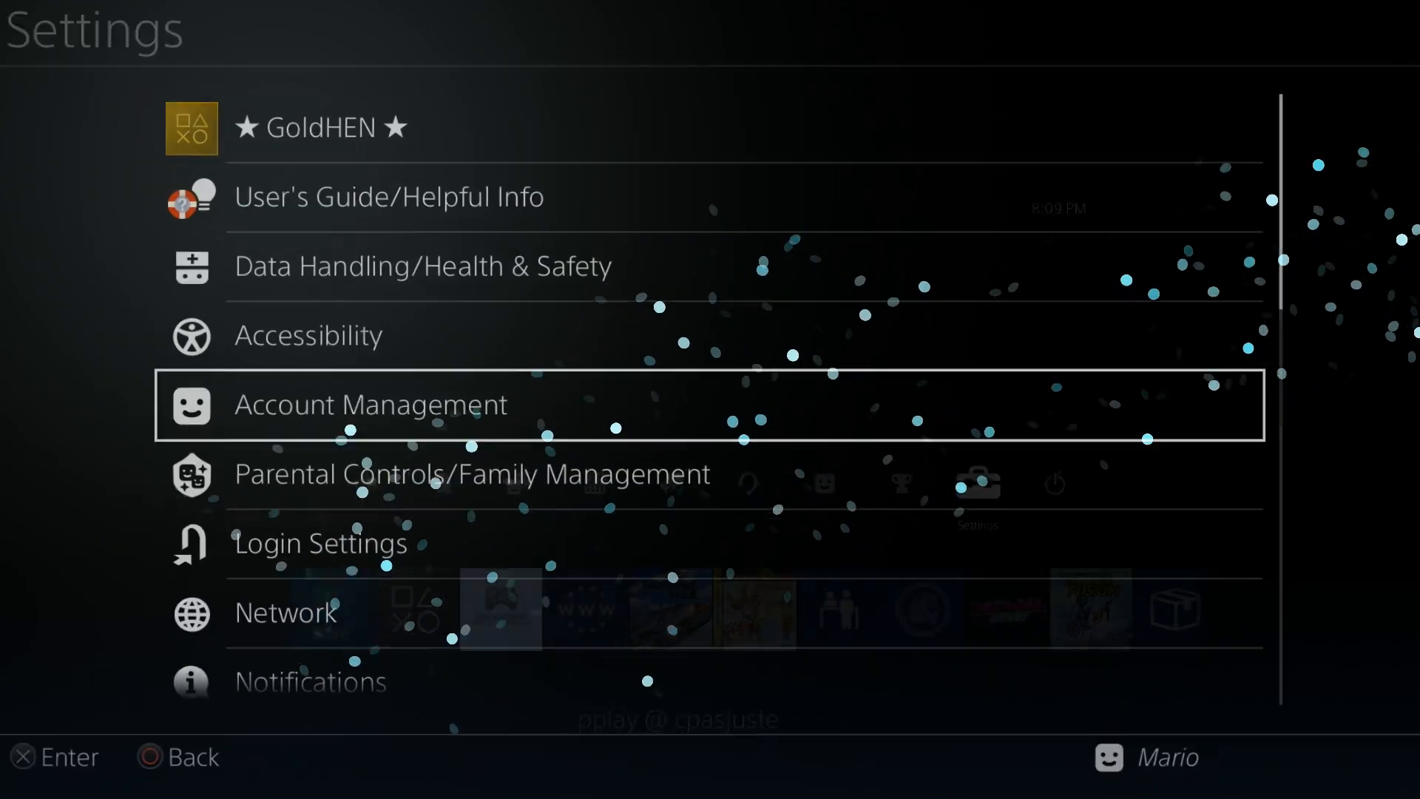
Install the Icon Mask 1.05 package from USB via GoldHEN's Package Installer.
{"action": "left_click", "coordinate": [317, 128]}
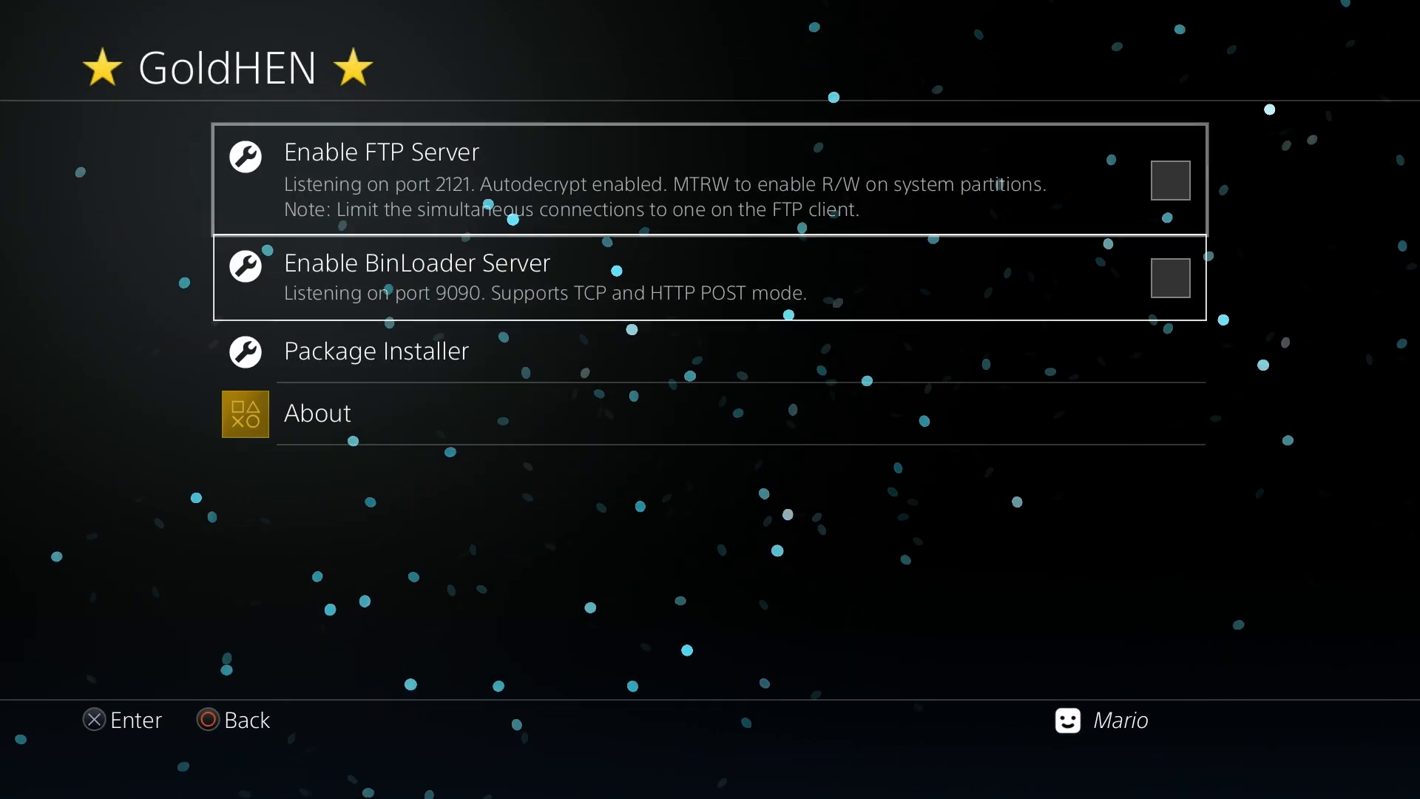
{"action": "left_click", "coordinate": [375, 351]}
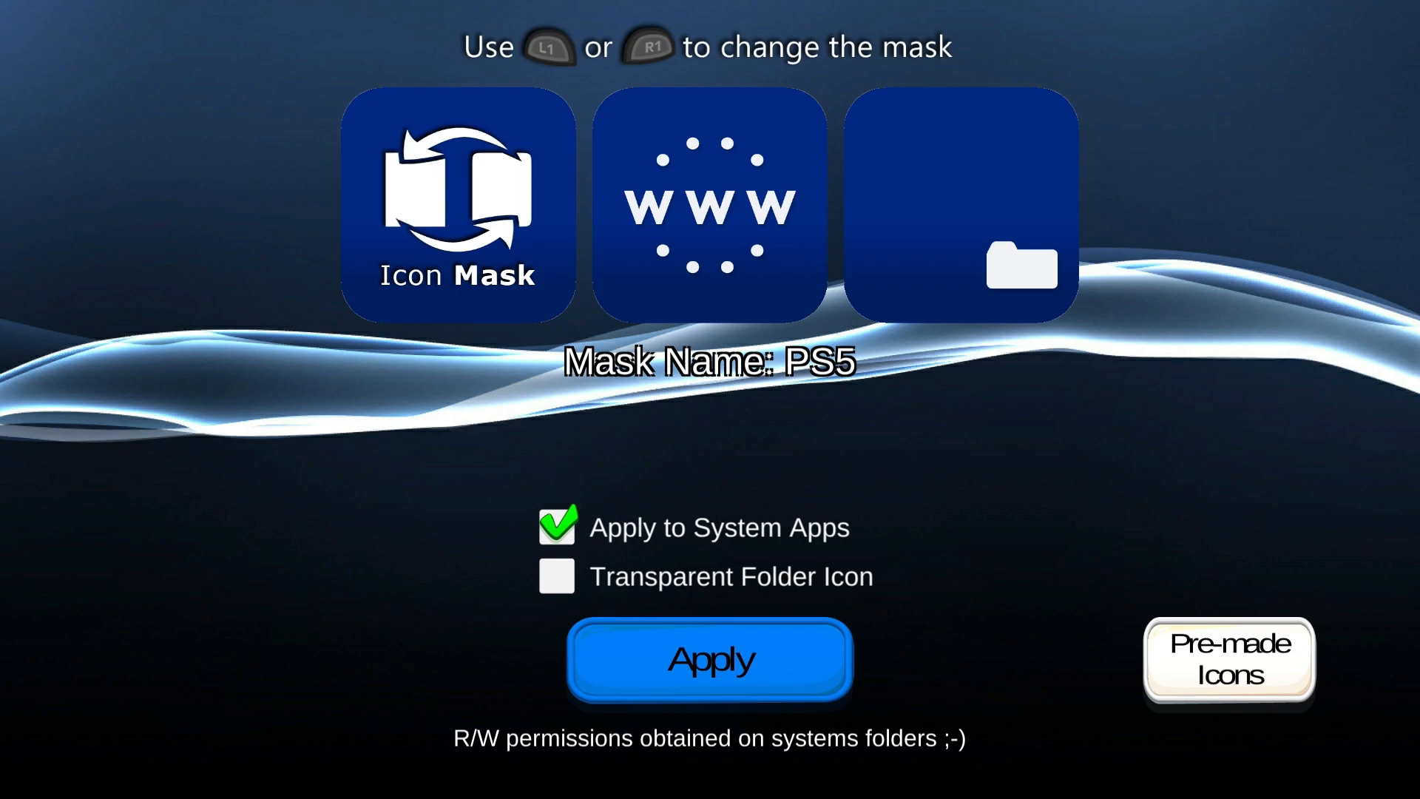
Dismiss the write-permissions error and close the Icon Mask application.
{"action": "left_click", "coordinate": [709, 660]}
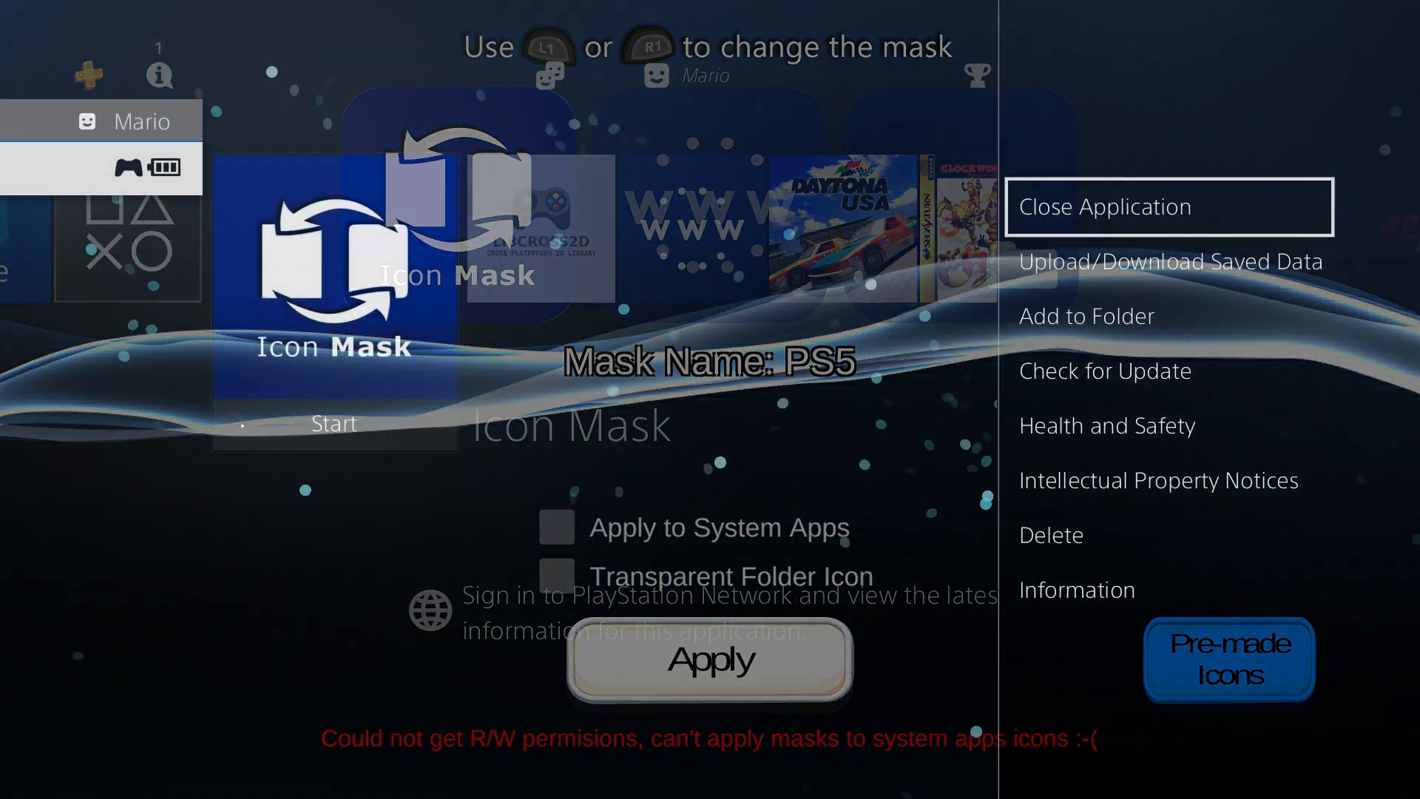
{"action": "left_click", "coordinate": [1105, 207]}
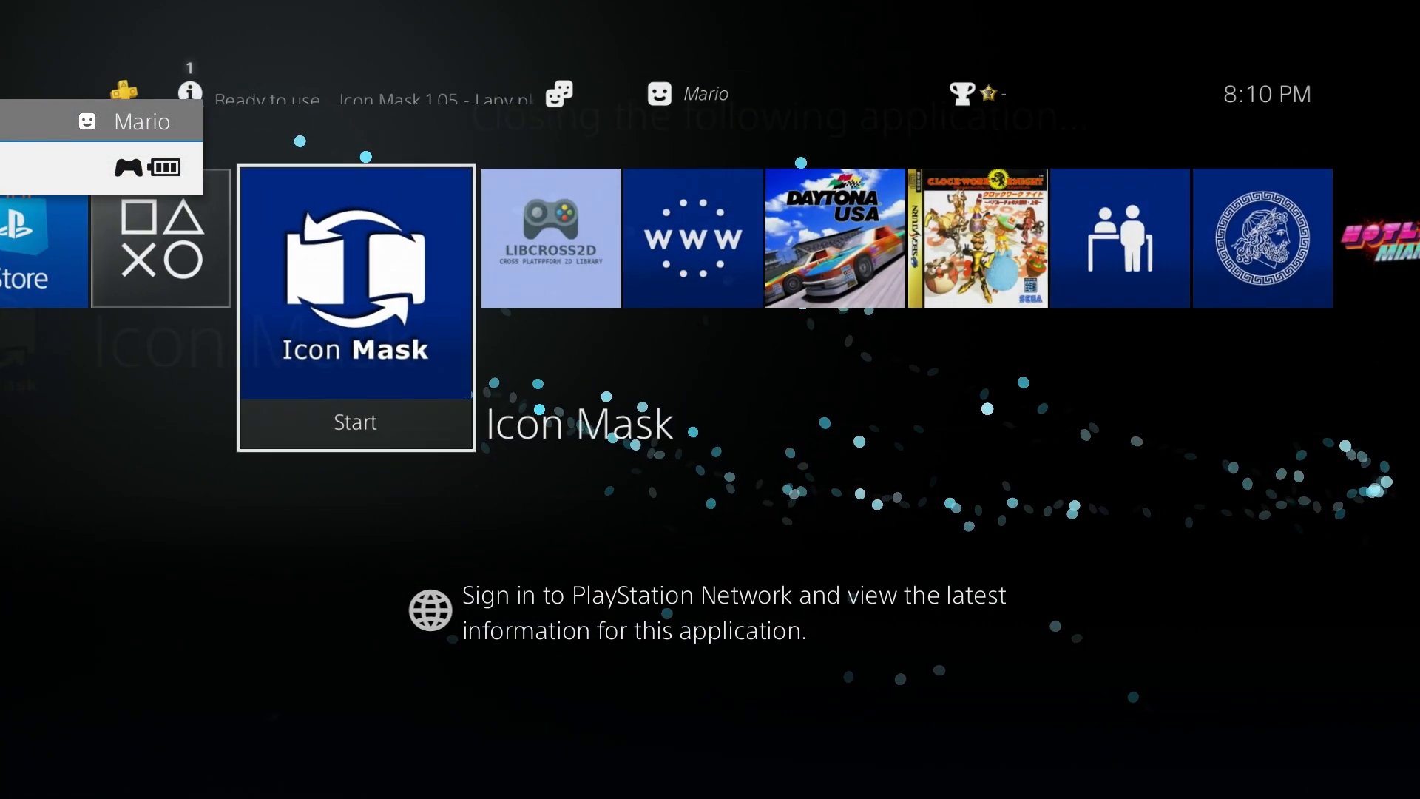
Relaunch Icon Mask and cycle with R1 through PS4 Disk, Anubis and Vita HEX masks to PS4 [default].
{"action": "left_click", "coordinate": [355, 423]}
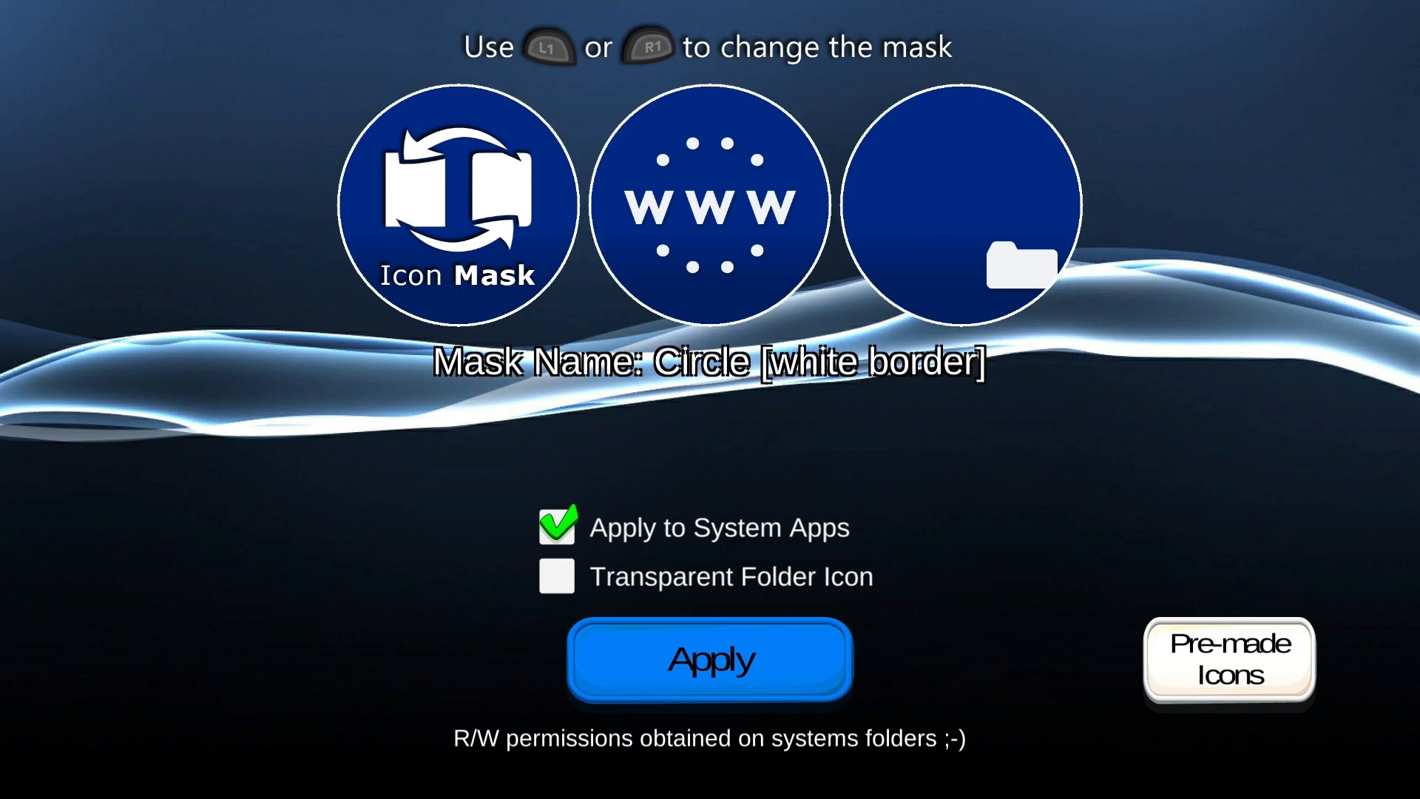
{"action": "key", "text": "R1"}
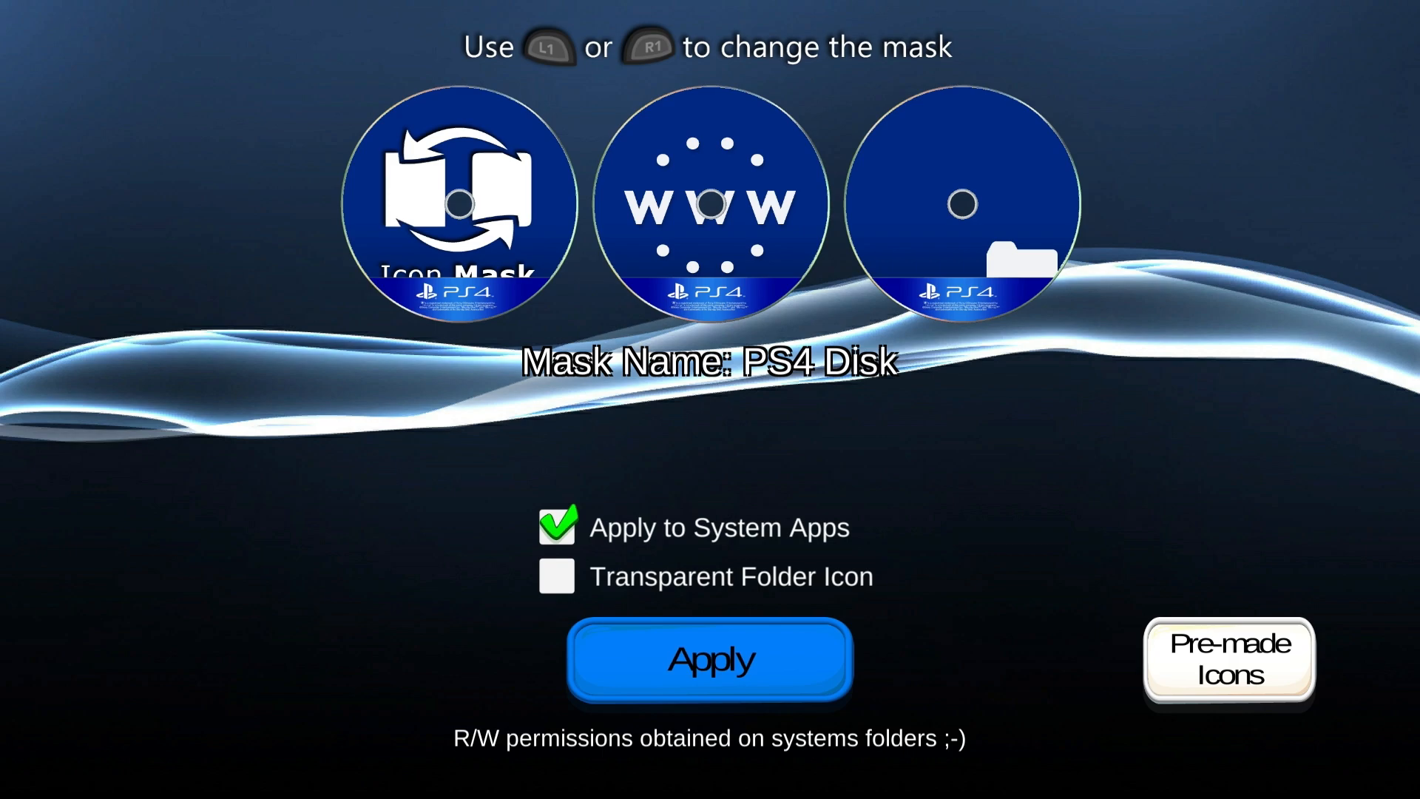
{"action": "key", "text": "R1"}
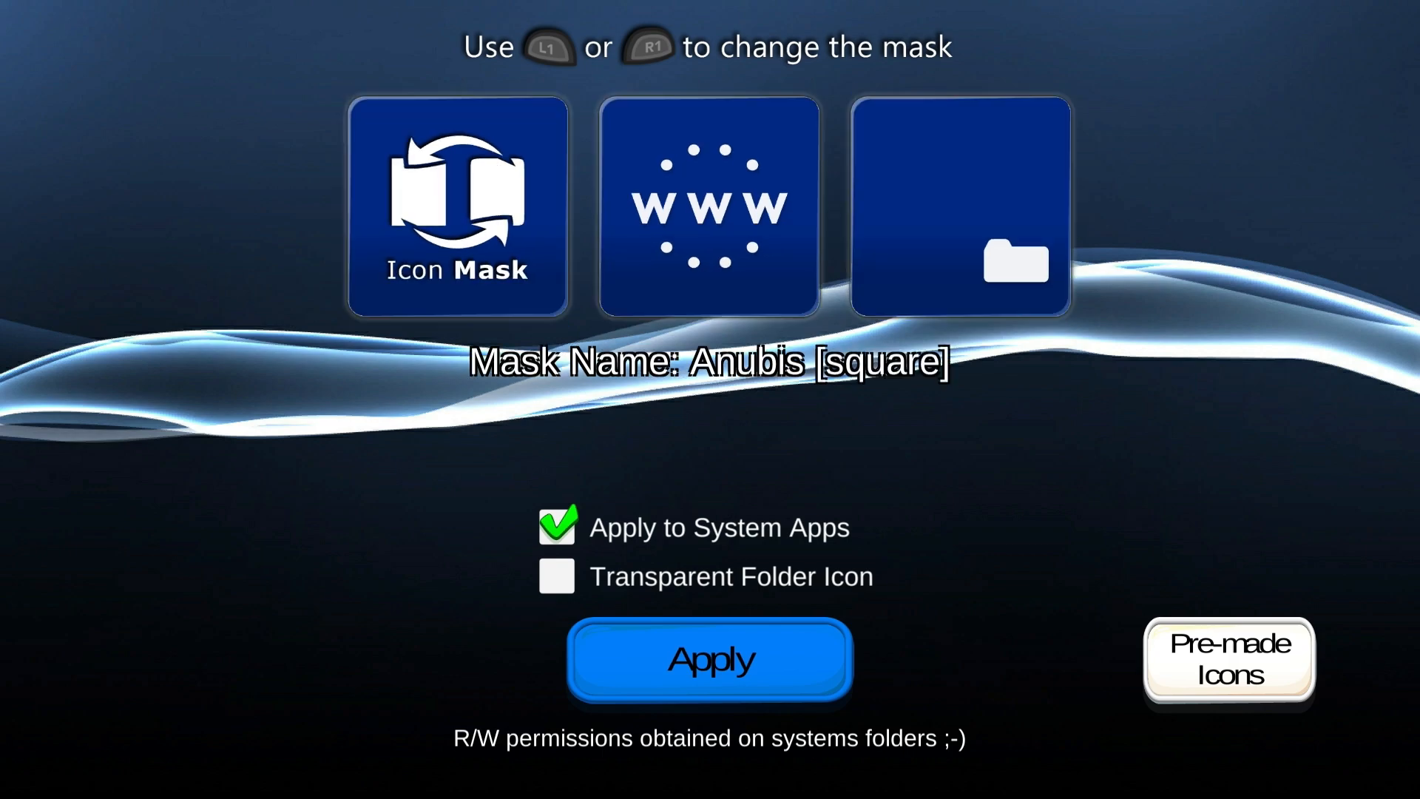
{"action": "key", "text": "R1"}
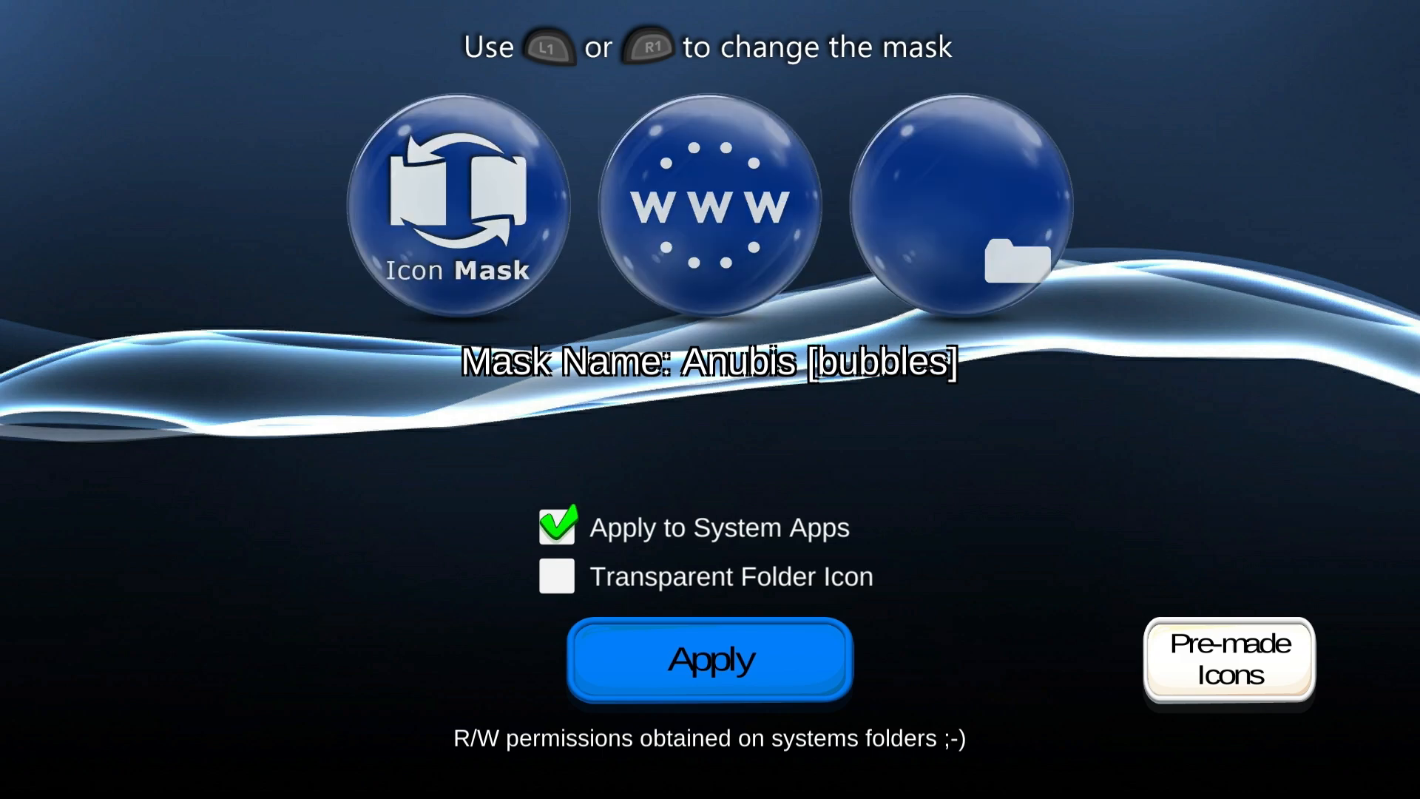
{"action": "key", "text": "R1"}
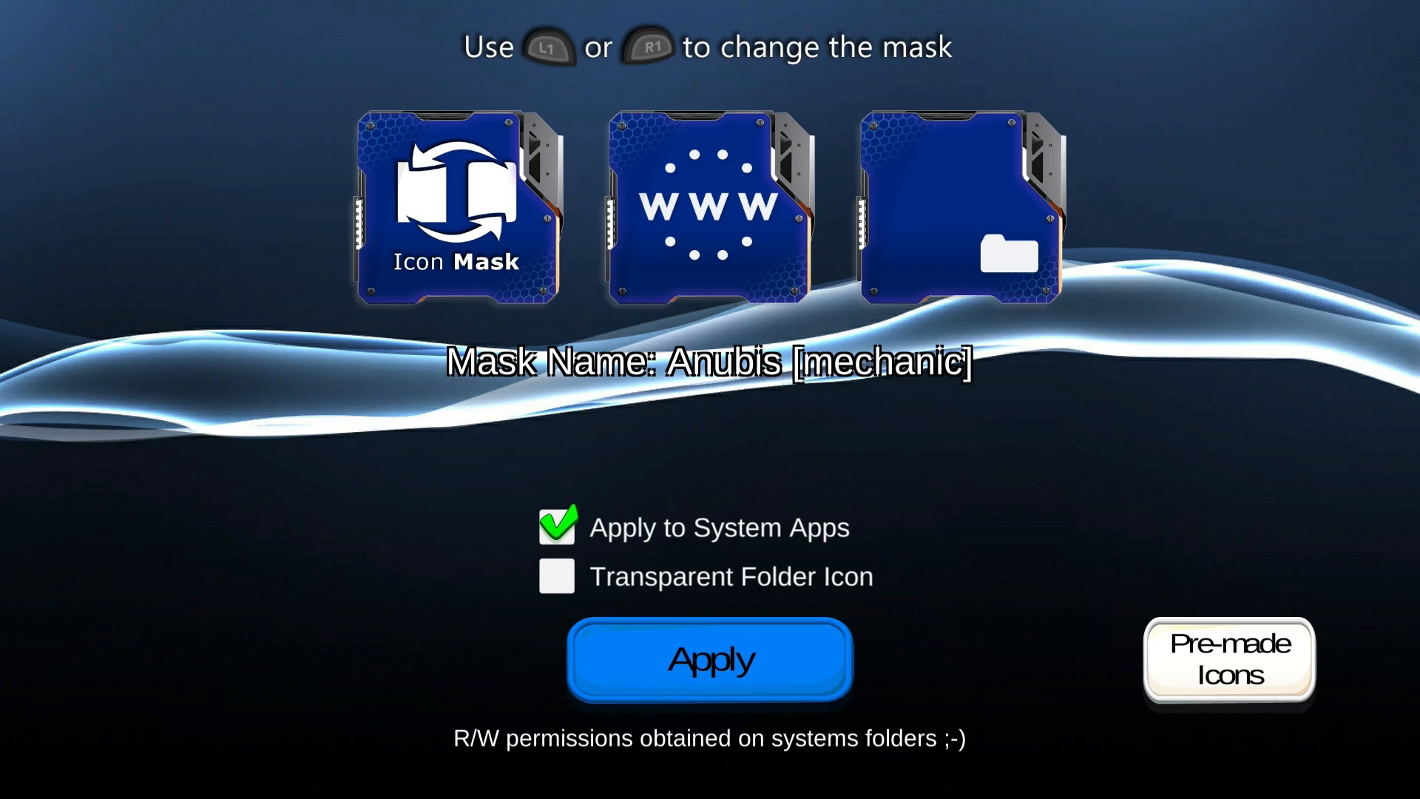
{"action": "key", "text": "R1"}
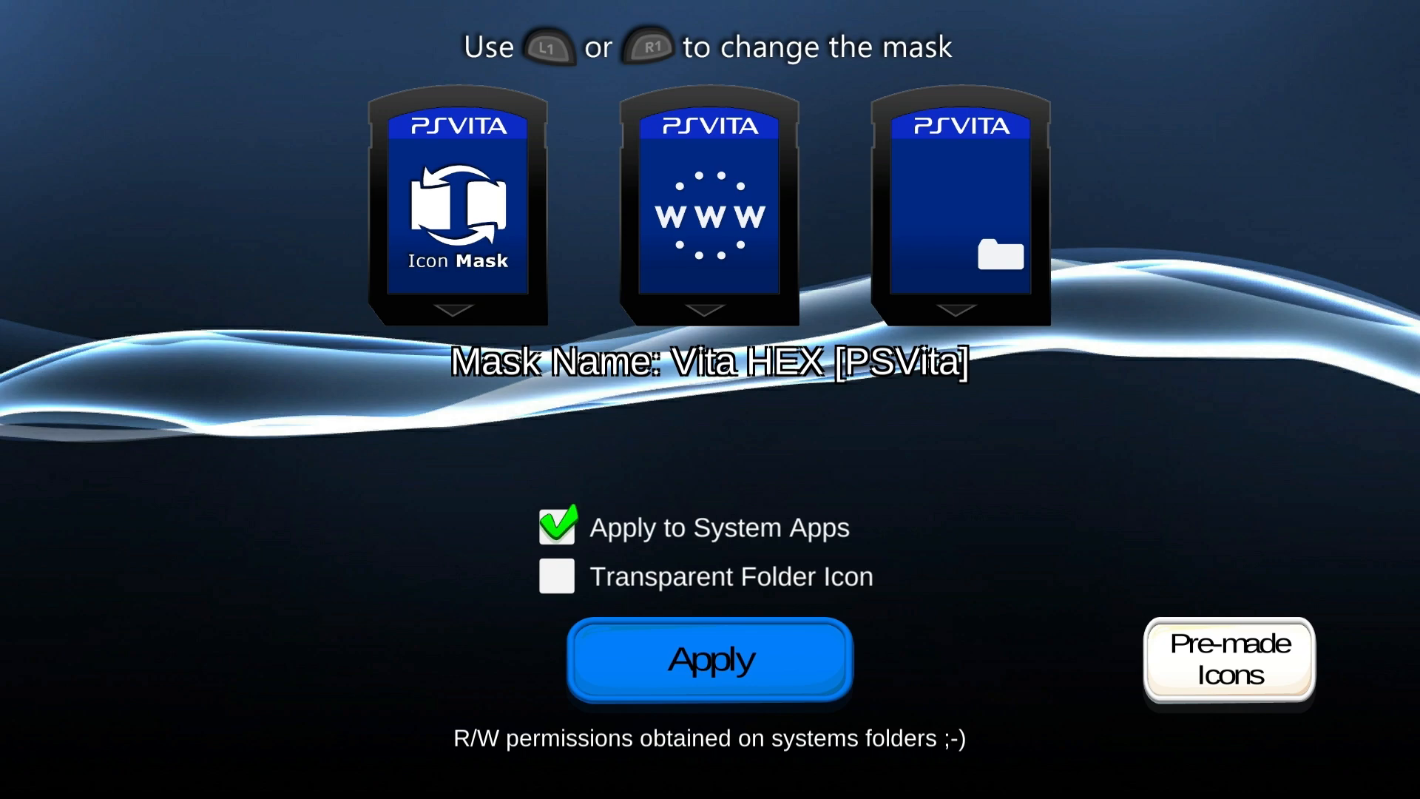
{"action": "key", "text": "R1"}
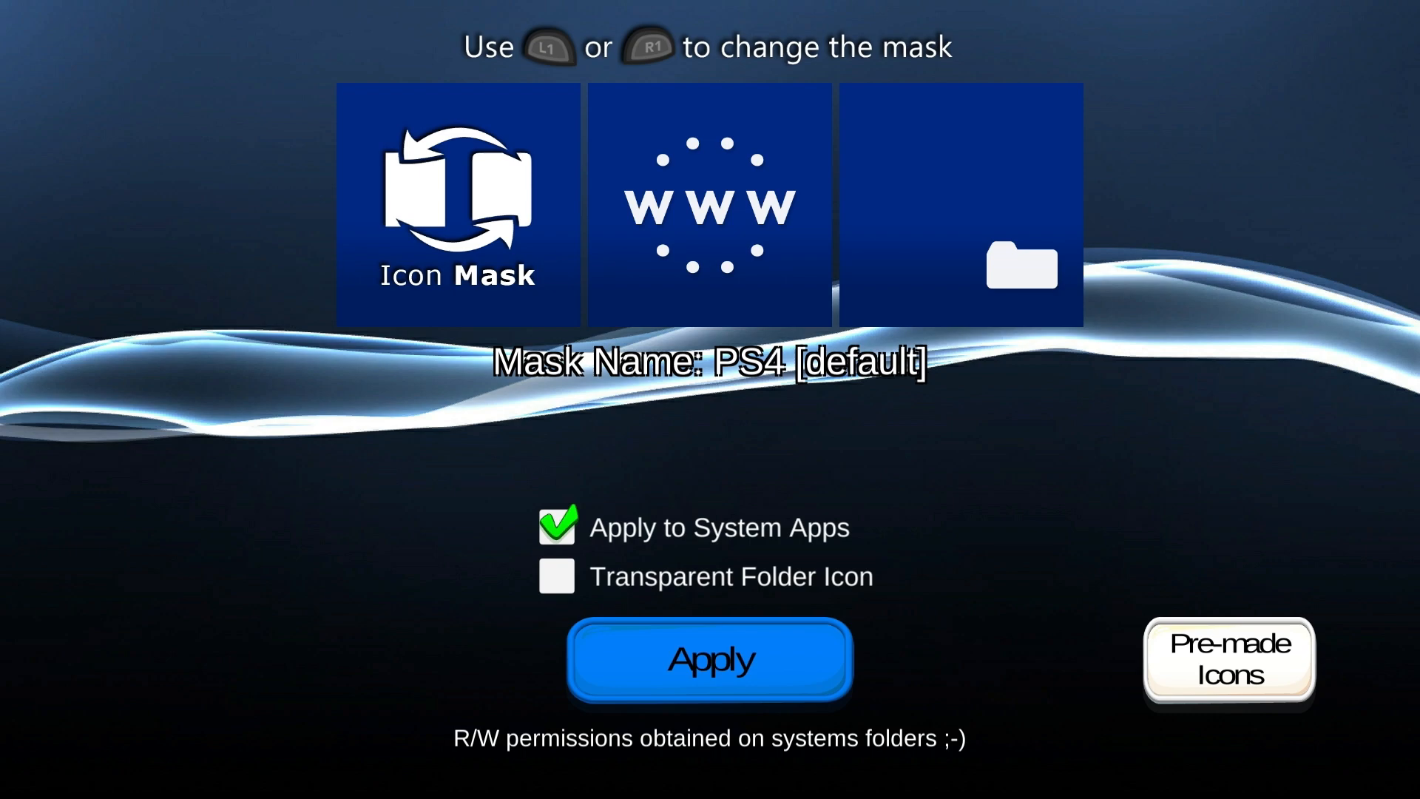
{"action": "key", "text": "R1"}
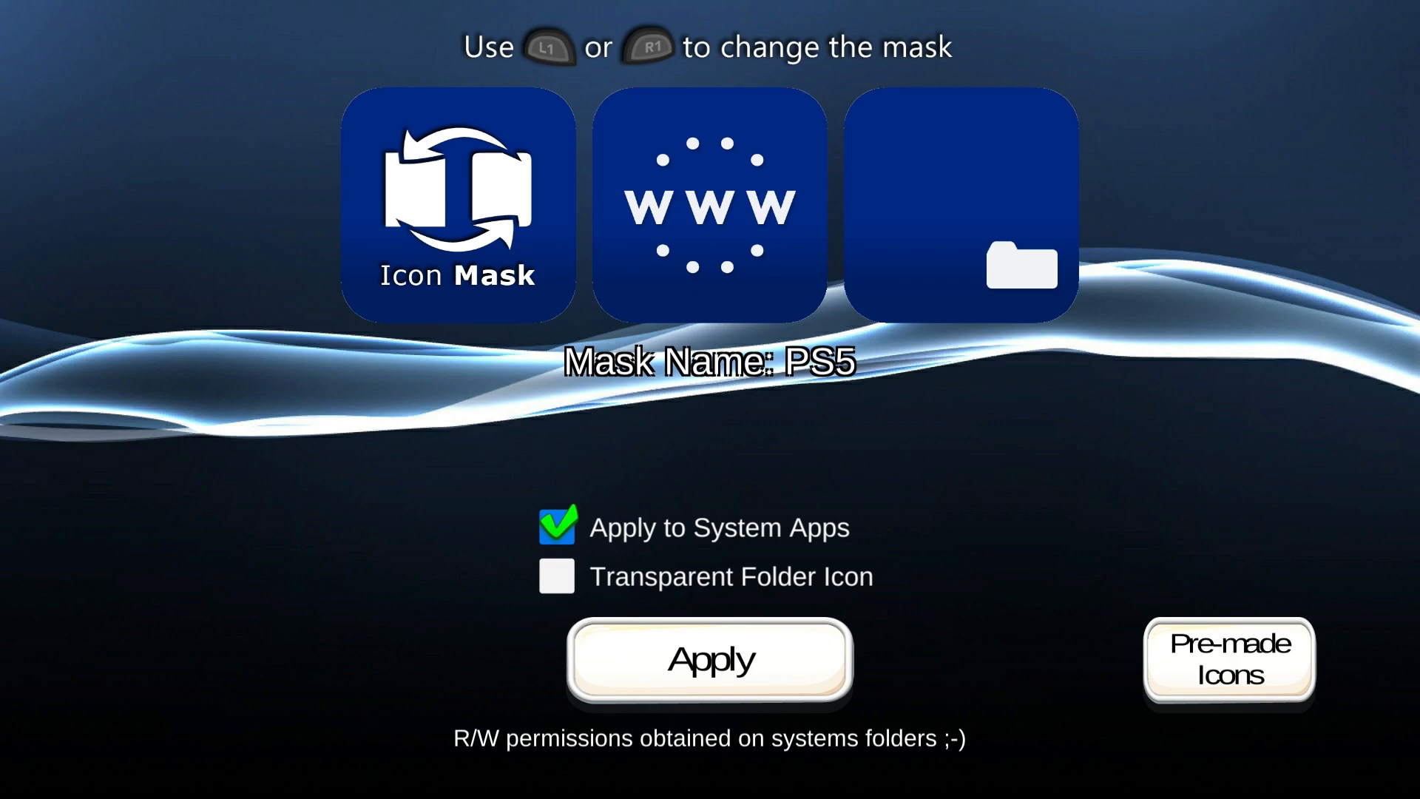
Toggle Transparent Folder Icon on the PS5 mask, keeping Apply to System Apps checked.
{"action": "left_click", "coordinate": [557, 577]}
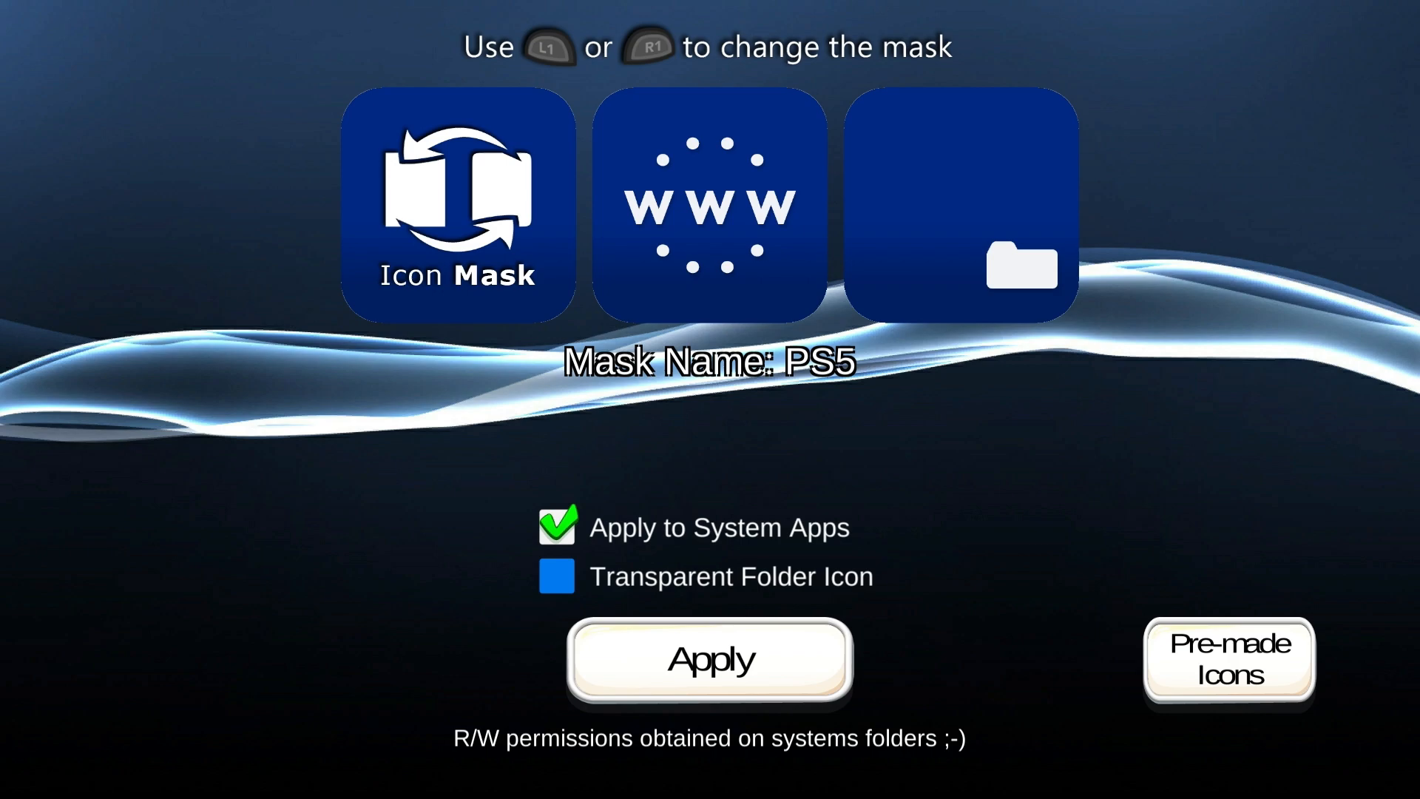
{"action": "left_click", "coordinate": [556, 576]}
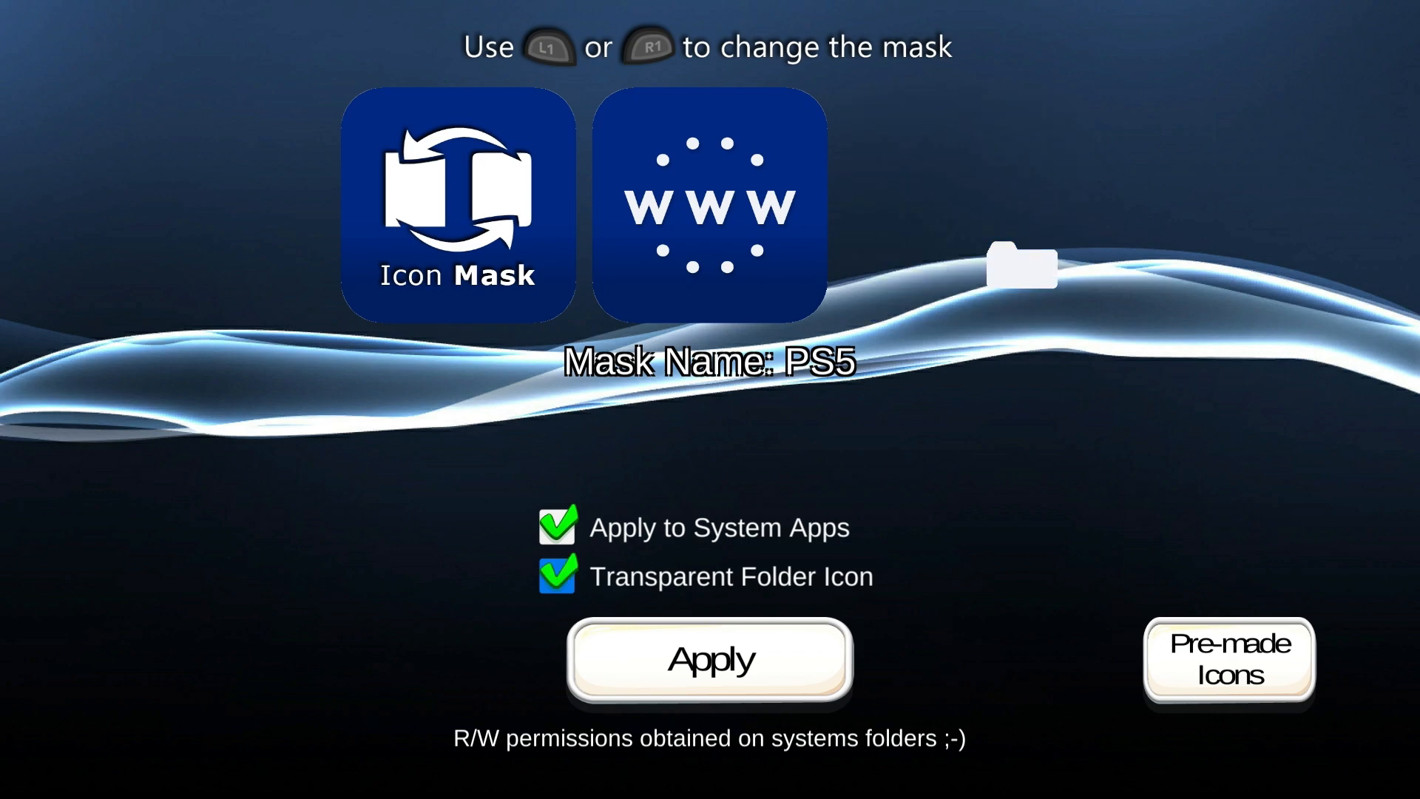
{"action": "left_click", "coordinate": [557, 576]}
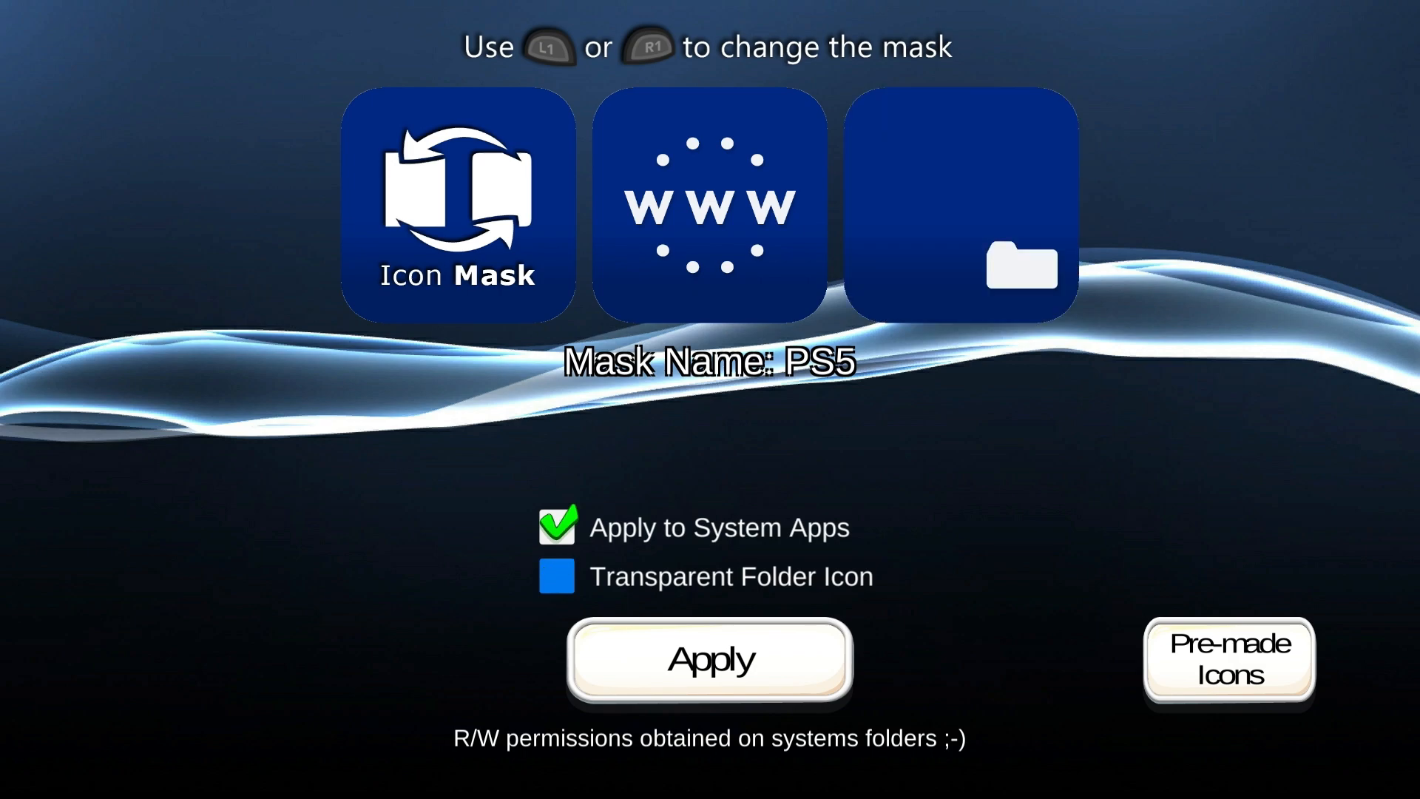
Cycle past PS5 white border, polygon, glass box and square masks, settling on Anubis [bubbles].
{"action": "key", "text": "R1"}
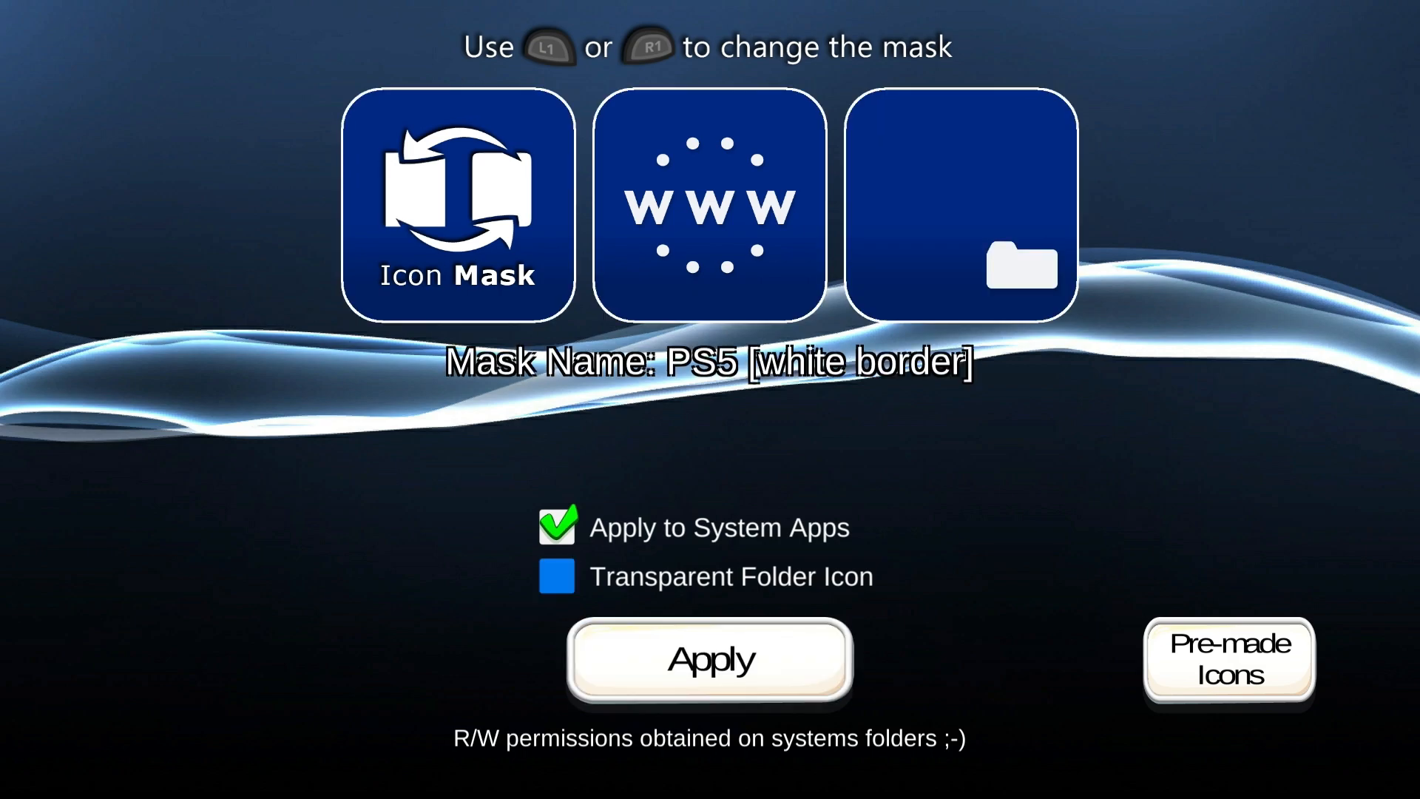
{"action": "key", "text": "R1"}
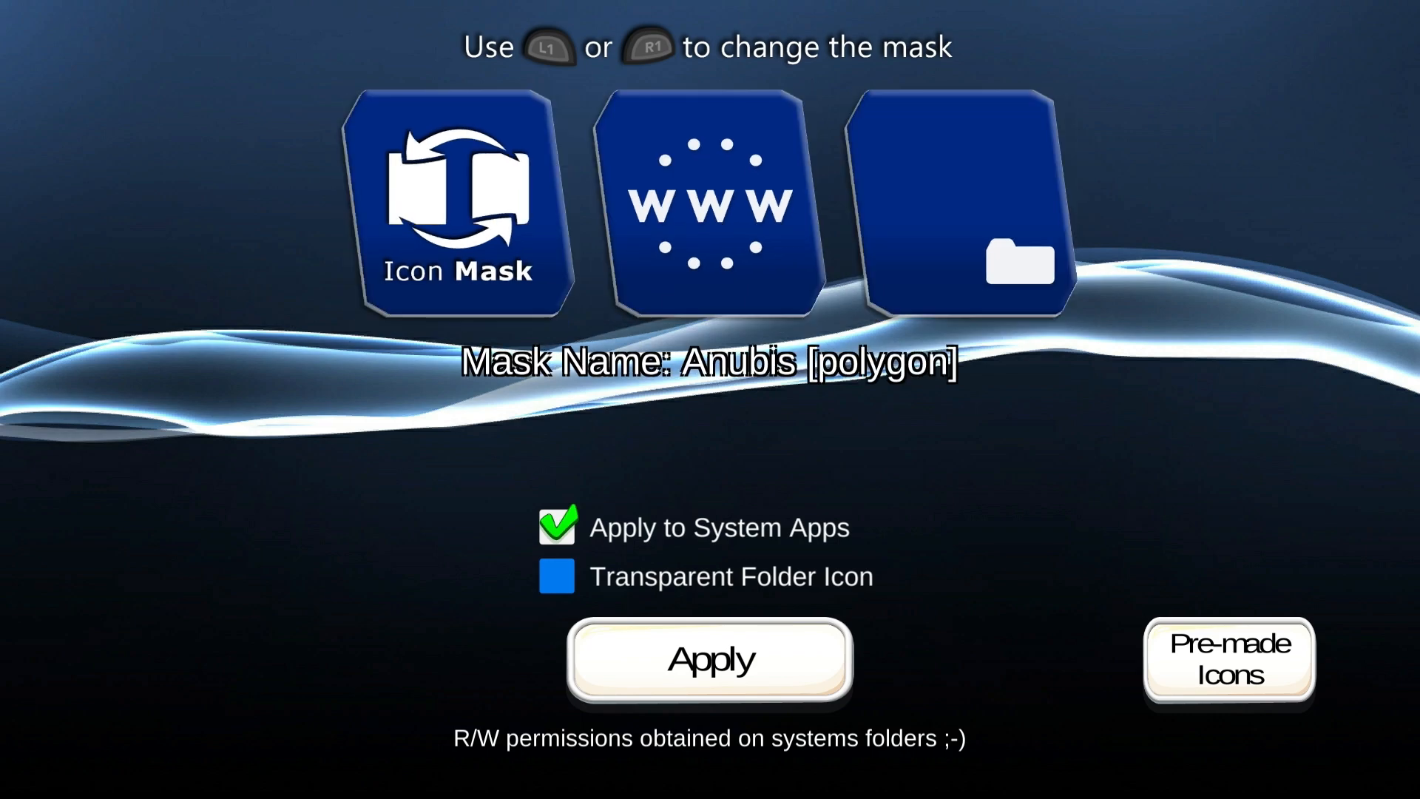
{"action": "key", "text": "R1"}
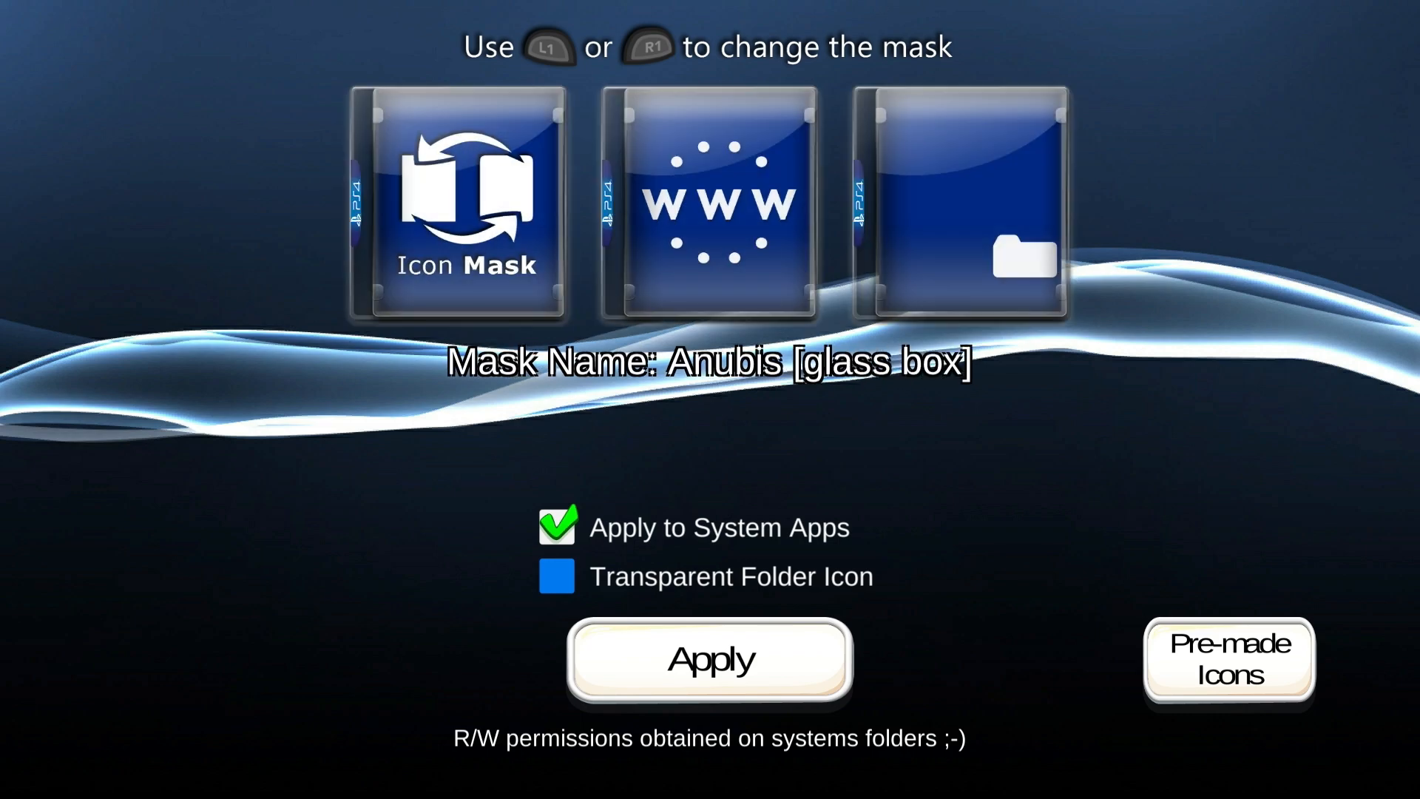
{"action": "key", "text": "R1"}
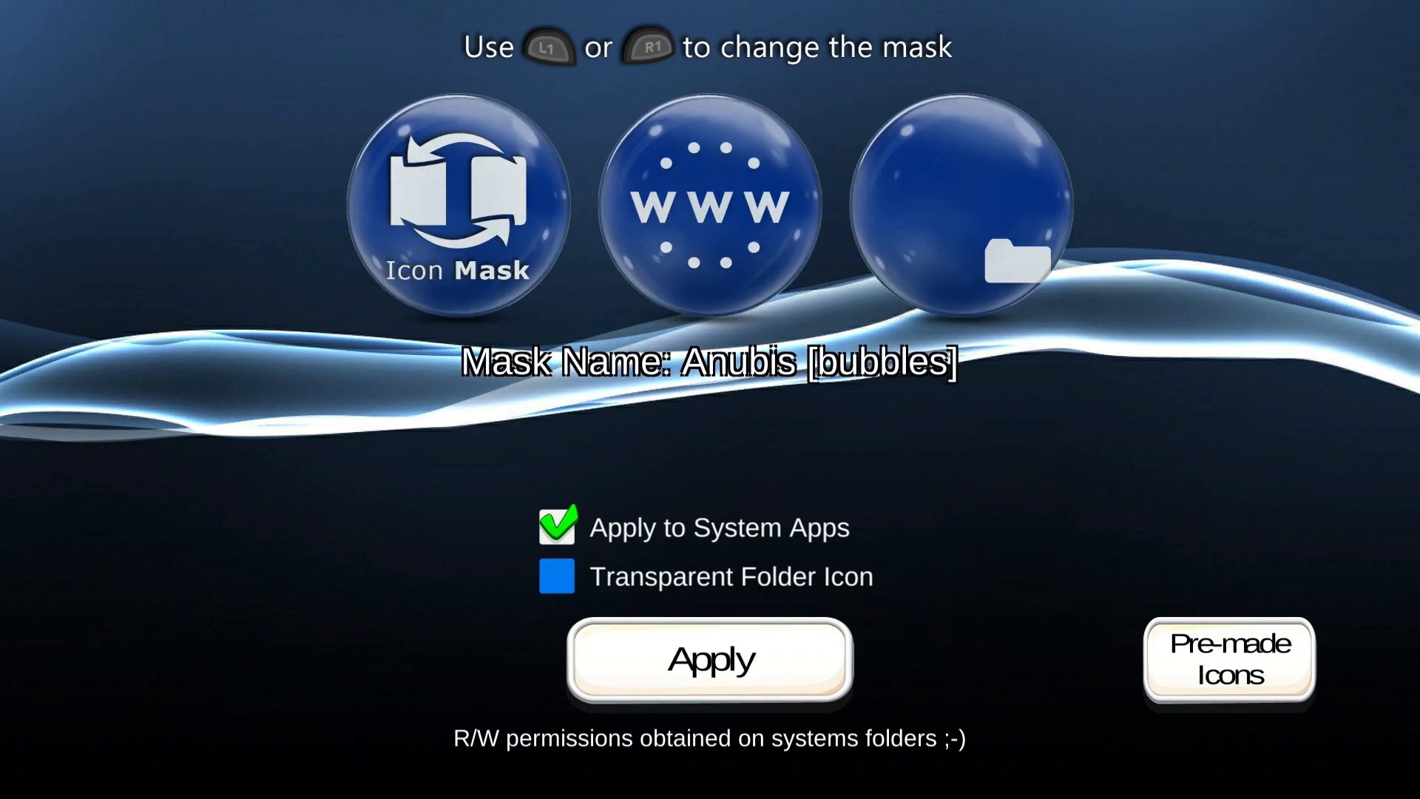
{"action": "key", "text": "R1"}
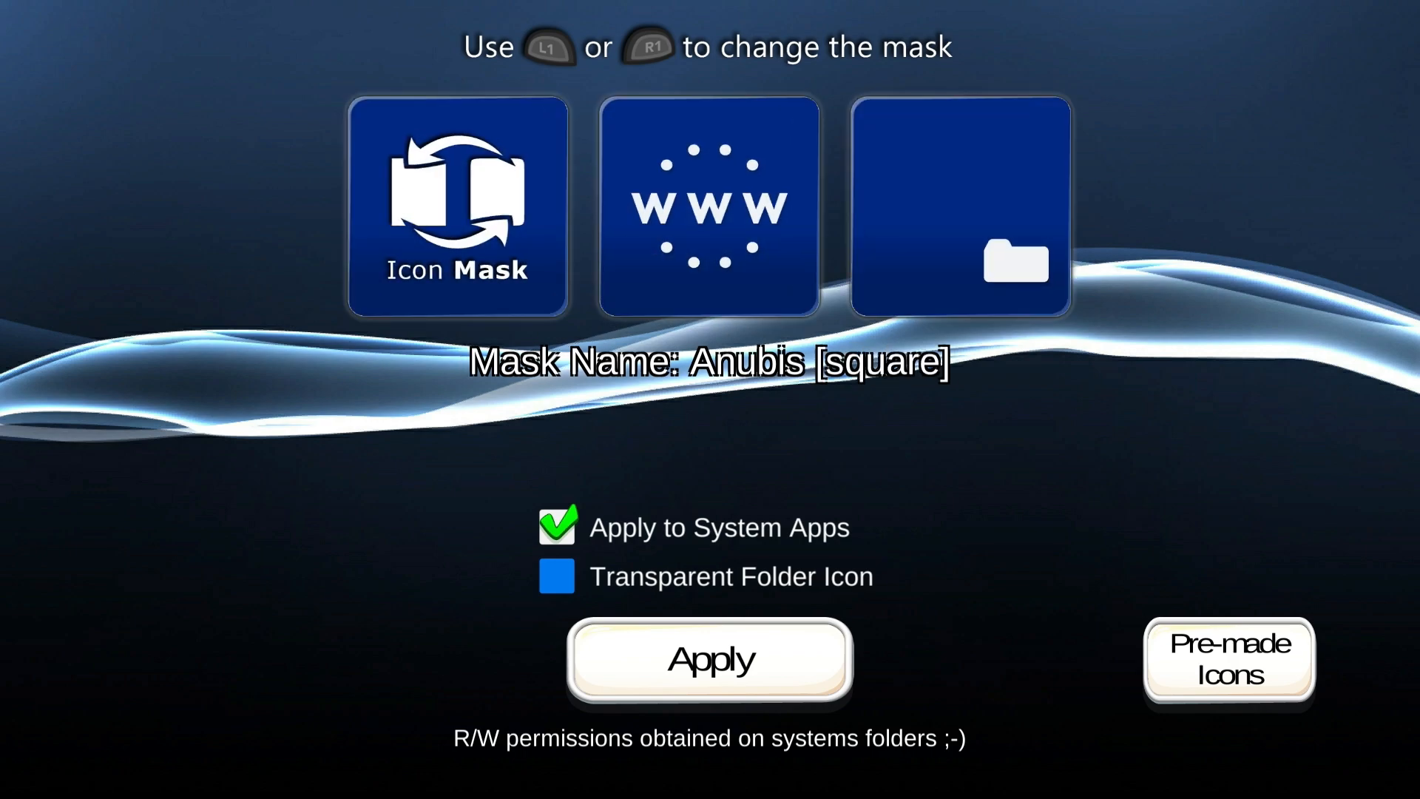
{"action": "key", "text": "R1"}
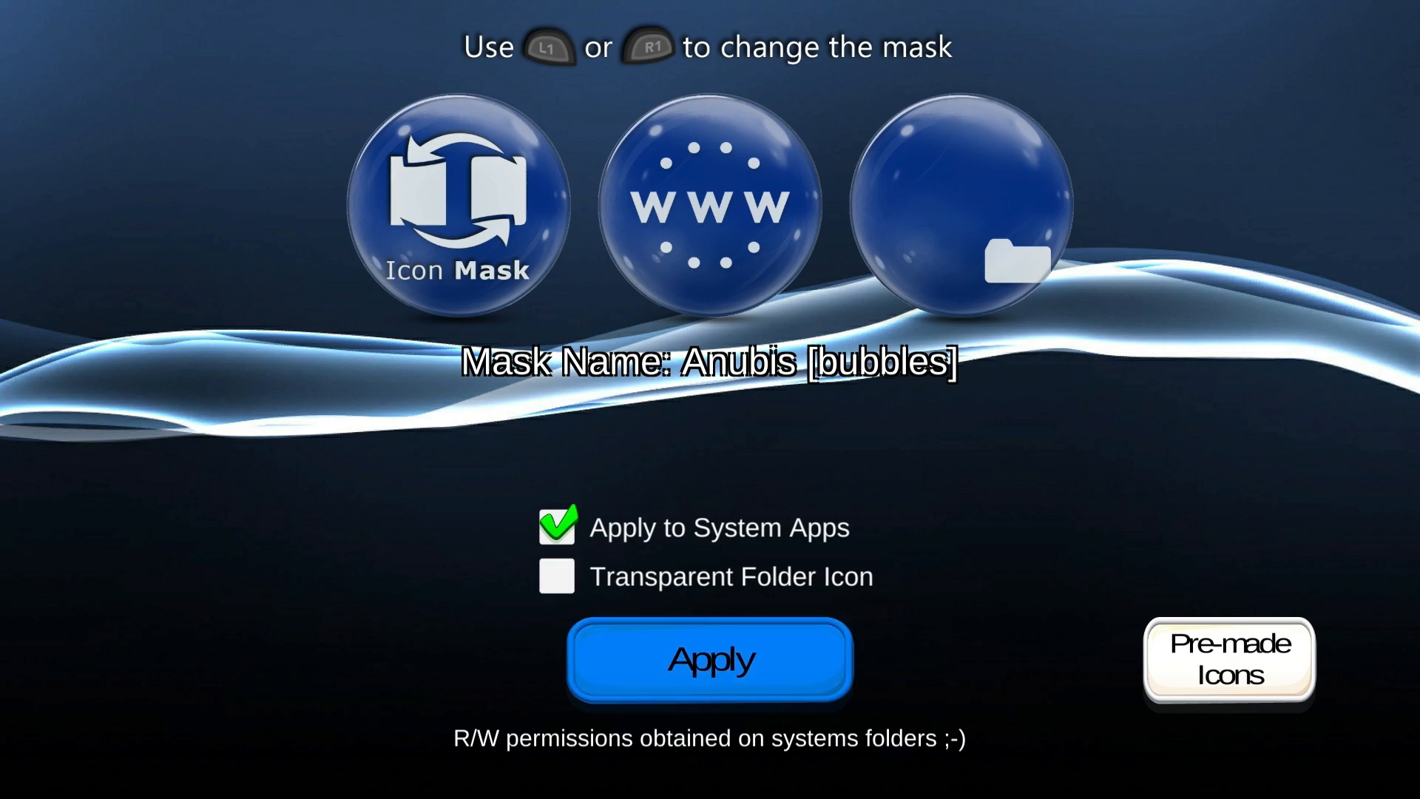
Apply the Anubis [bubbles] mask to the PS4 home screen icons.
{"action": "left_click", "coordinate": [709, 660]}
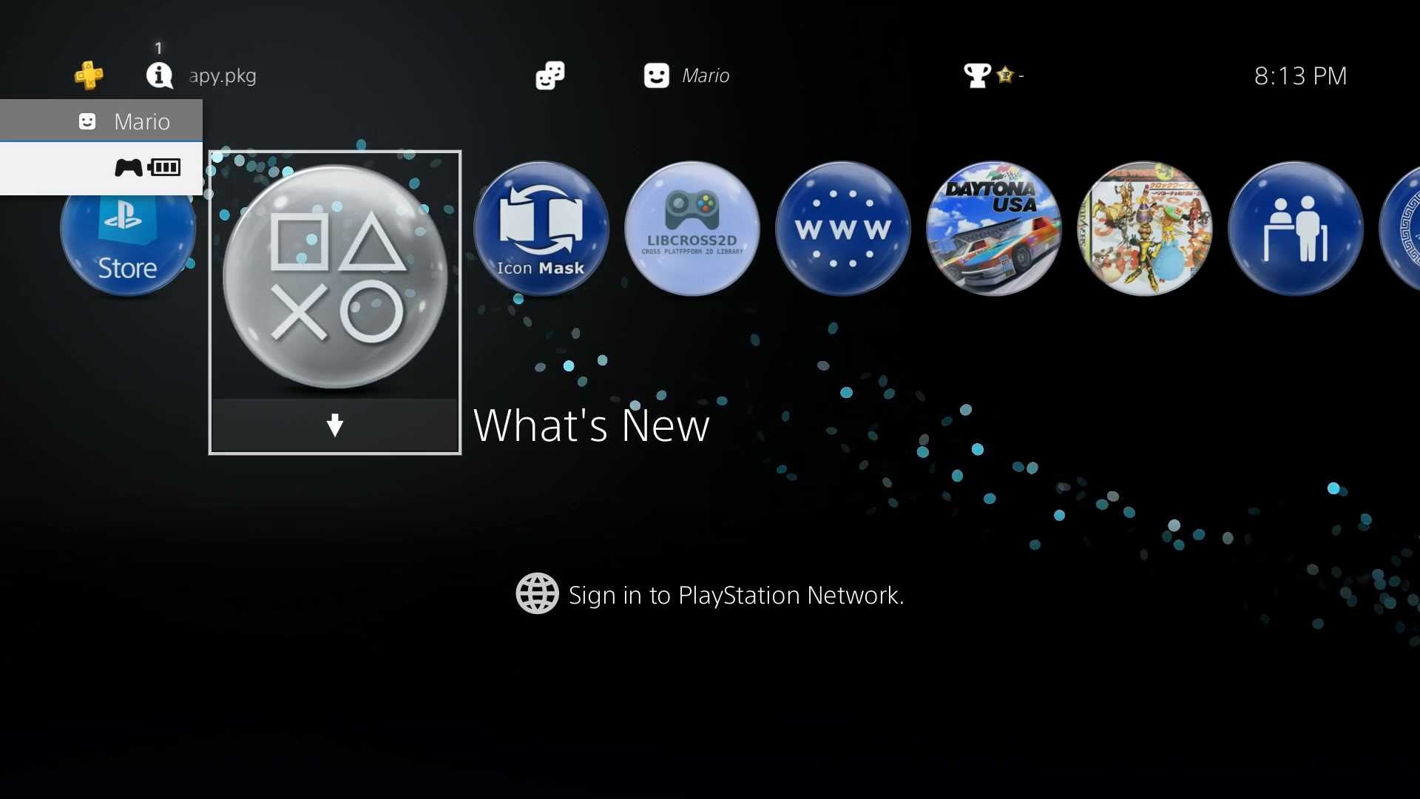
Browse the bubble-shaped home screen tiles to Library, then return to Icon Mask.
{"action": "scroll", "scroll_direction": "right", "scroll_amount": 3}
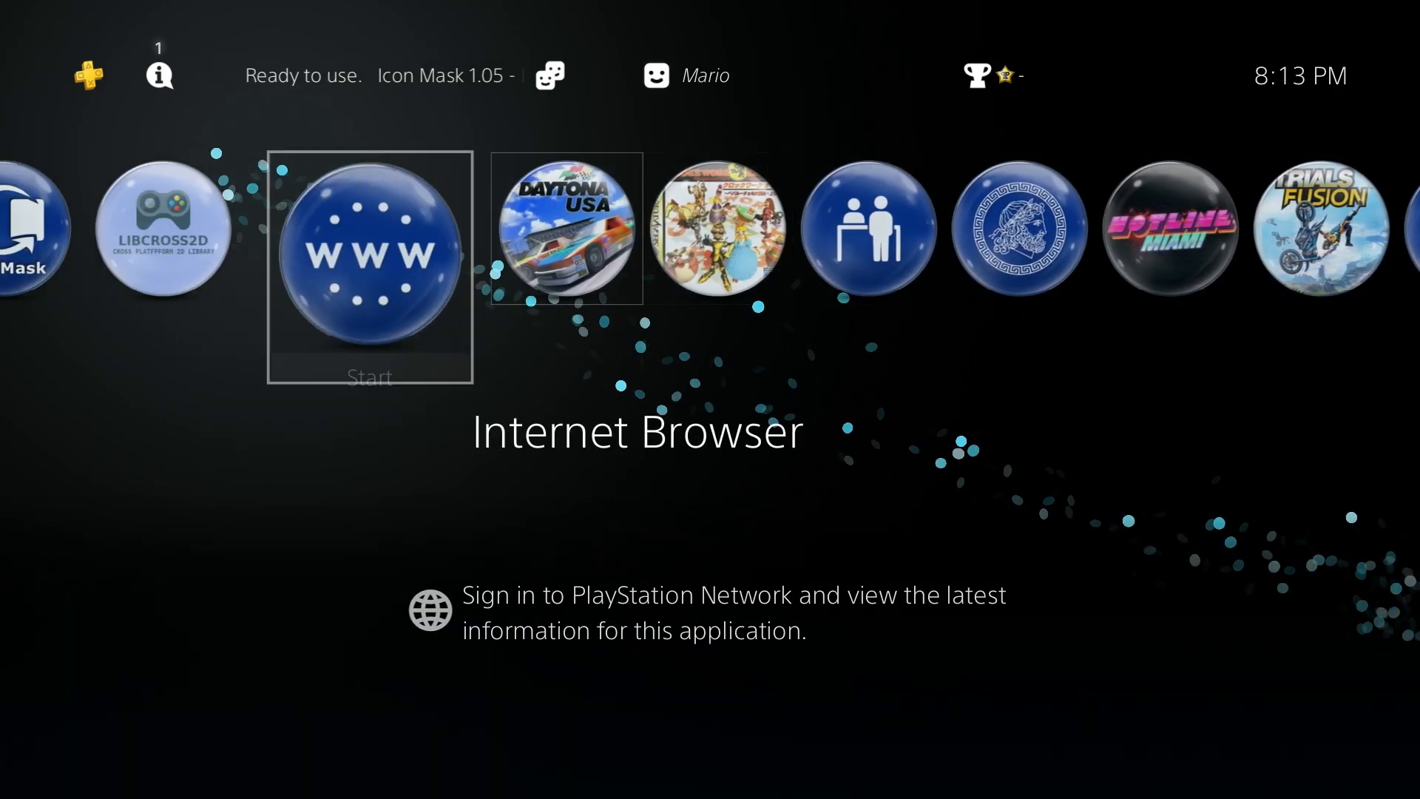
{"action": "key", "text": "Right"}
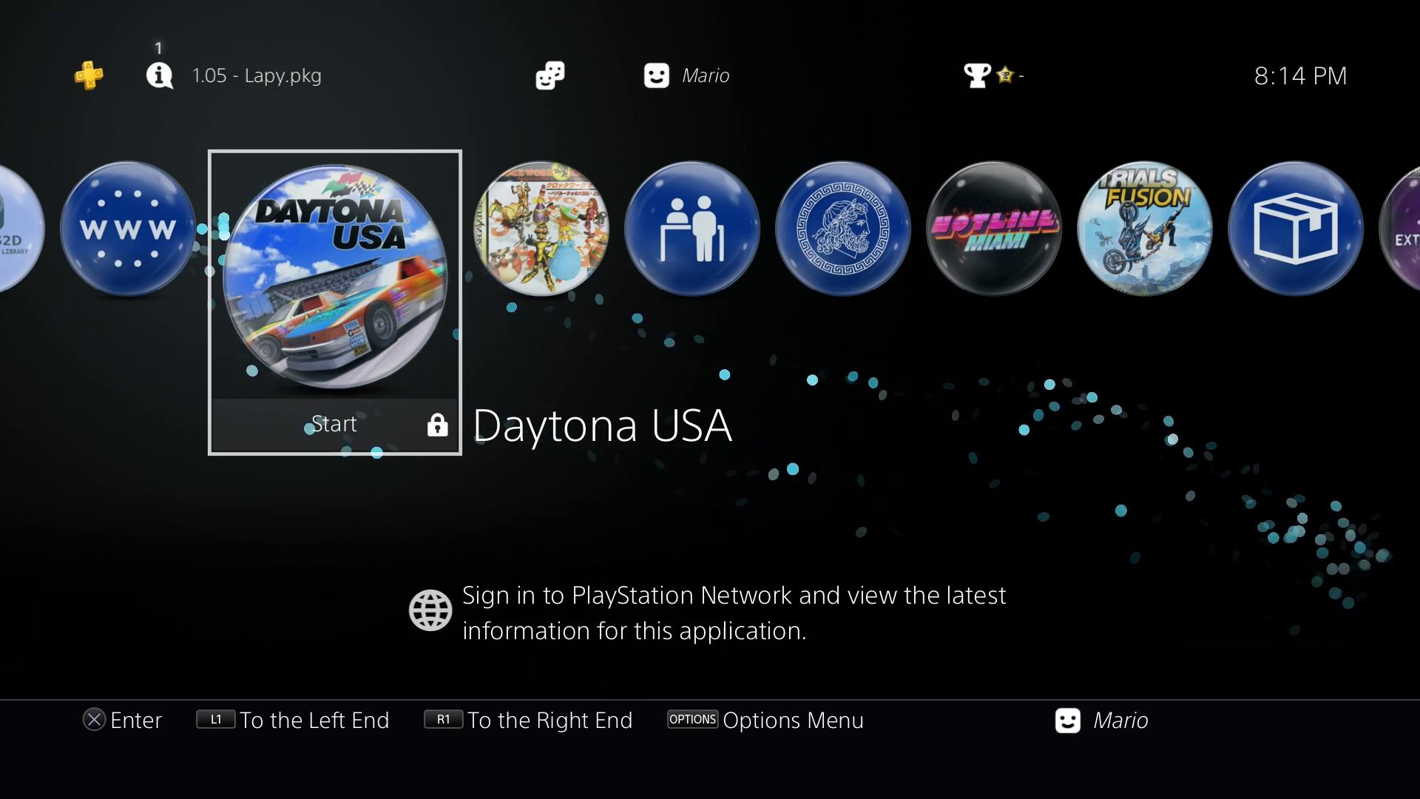
{"action": "key", "text": "Right"}
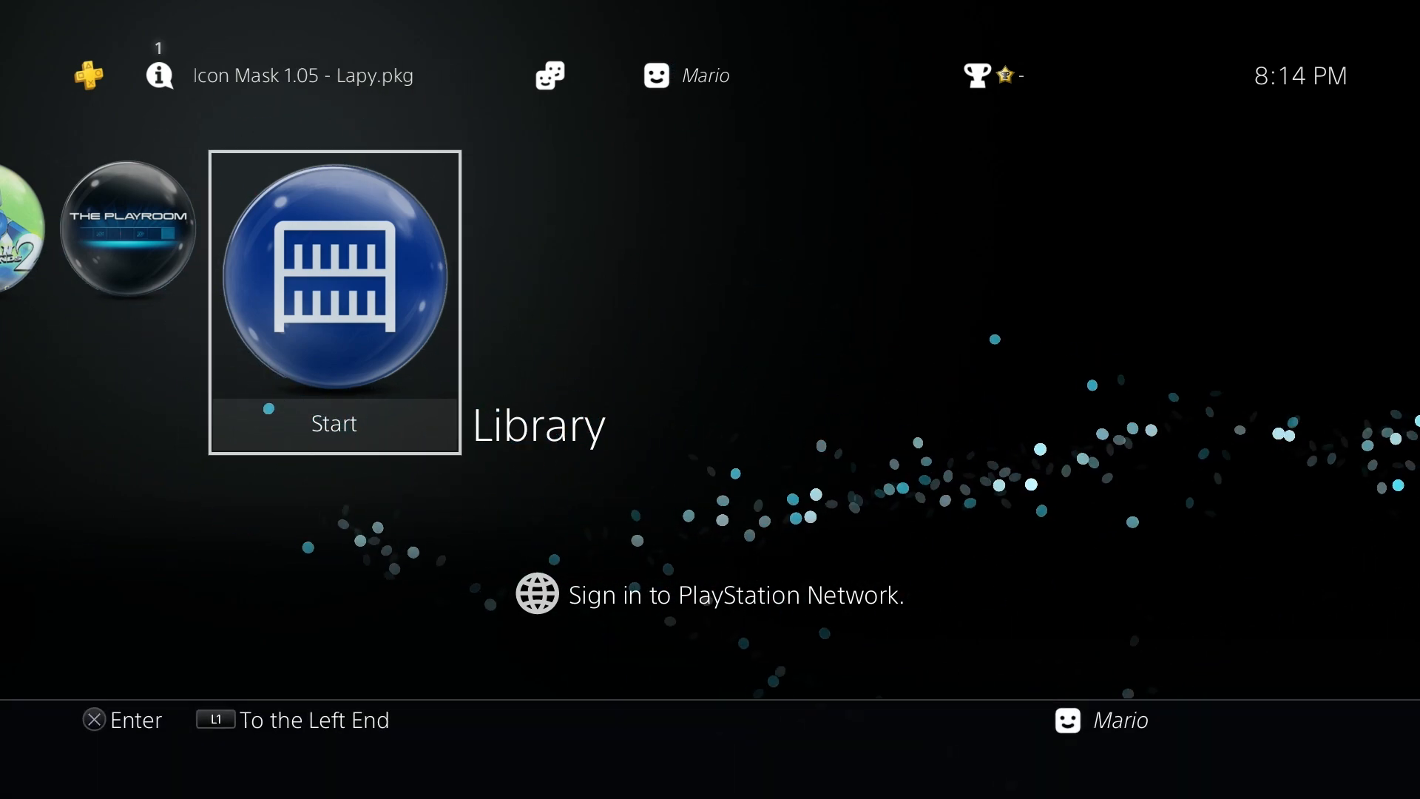
{"action": "key", "text": "Left"}
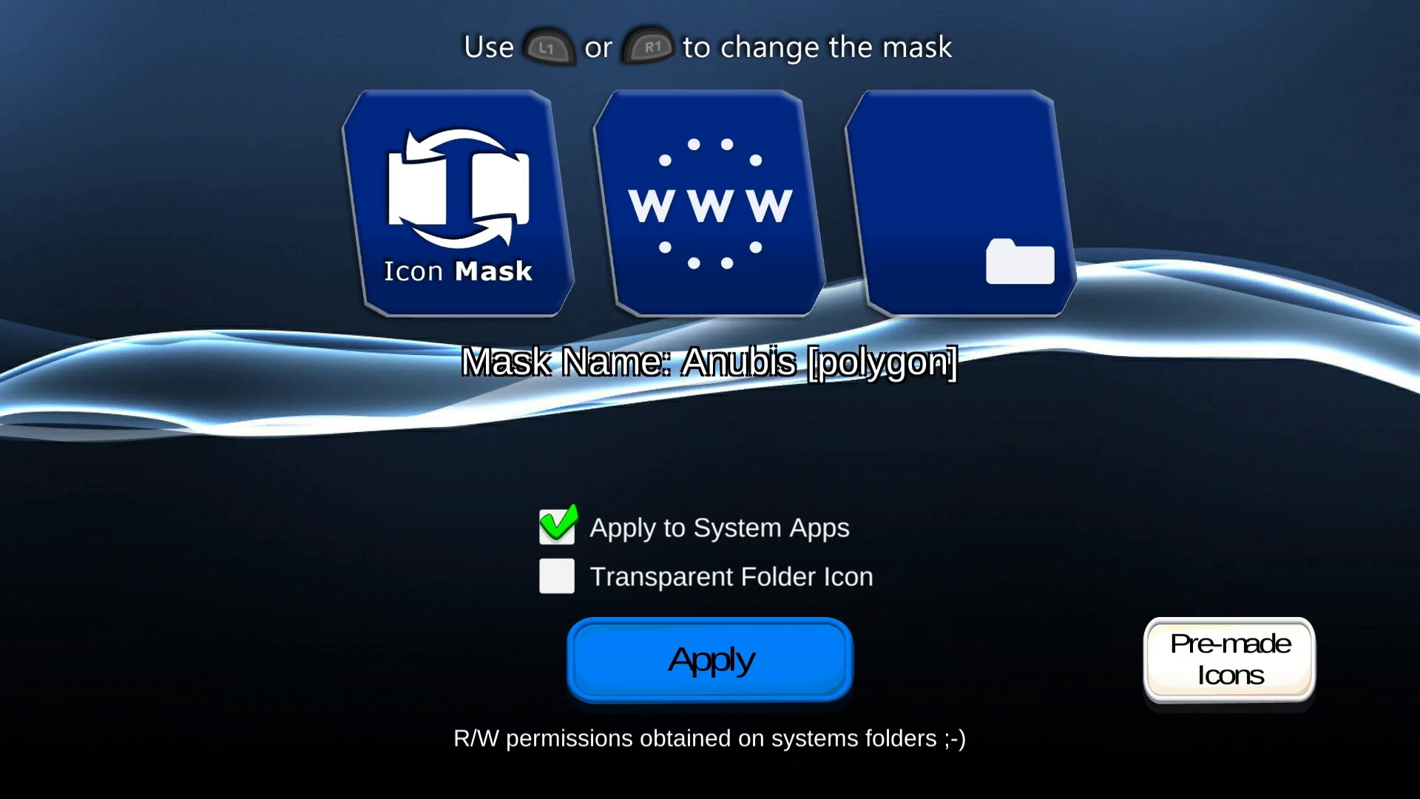
Select Anubis [square], enable Transparent Folder Icon, and apply the mask.
{"action": "key", "text": "R1"}
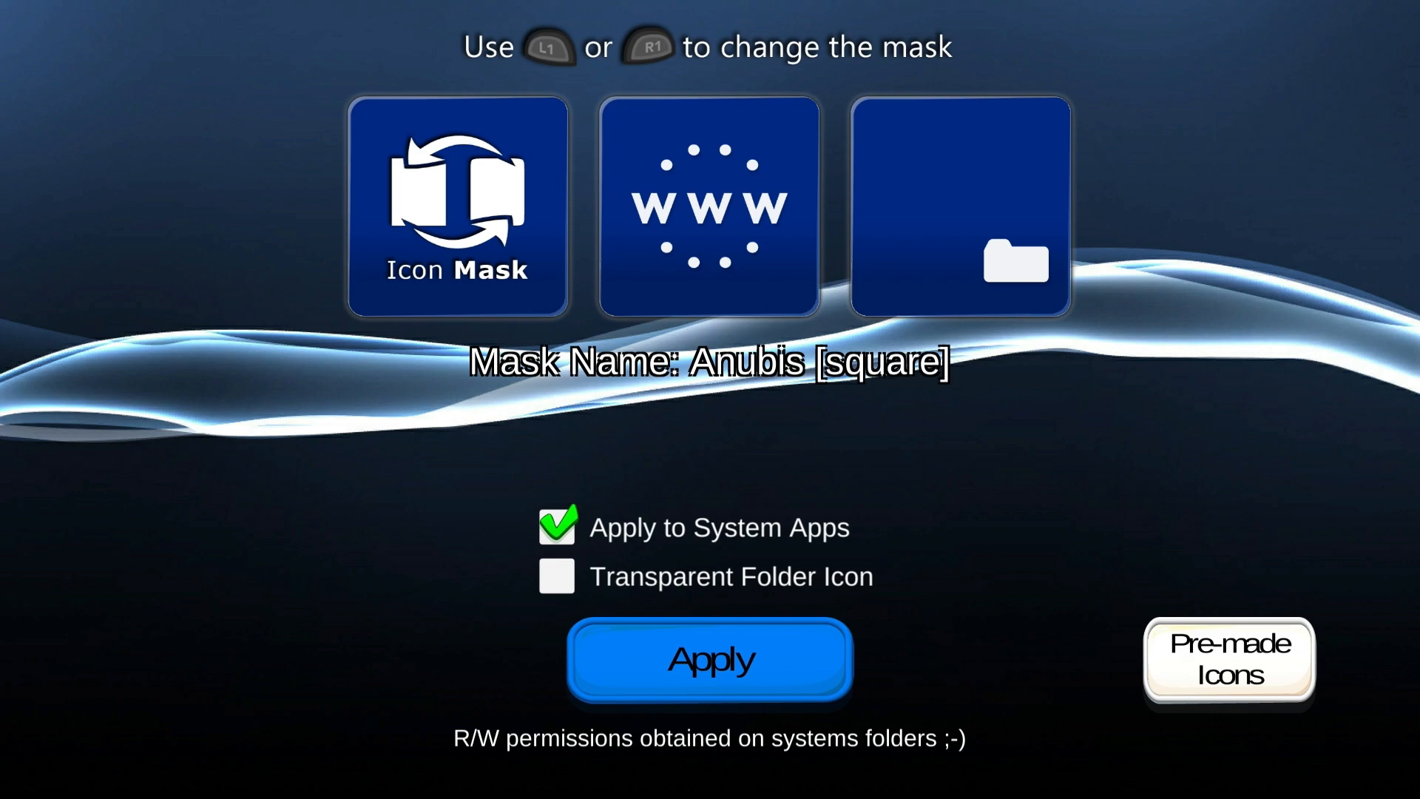
{"action": "left_click", "coordinate": [557, 577]}
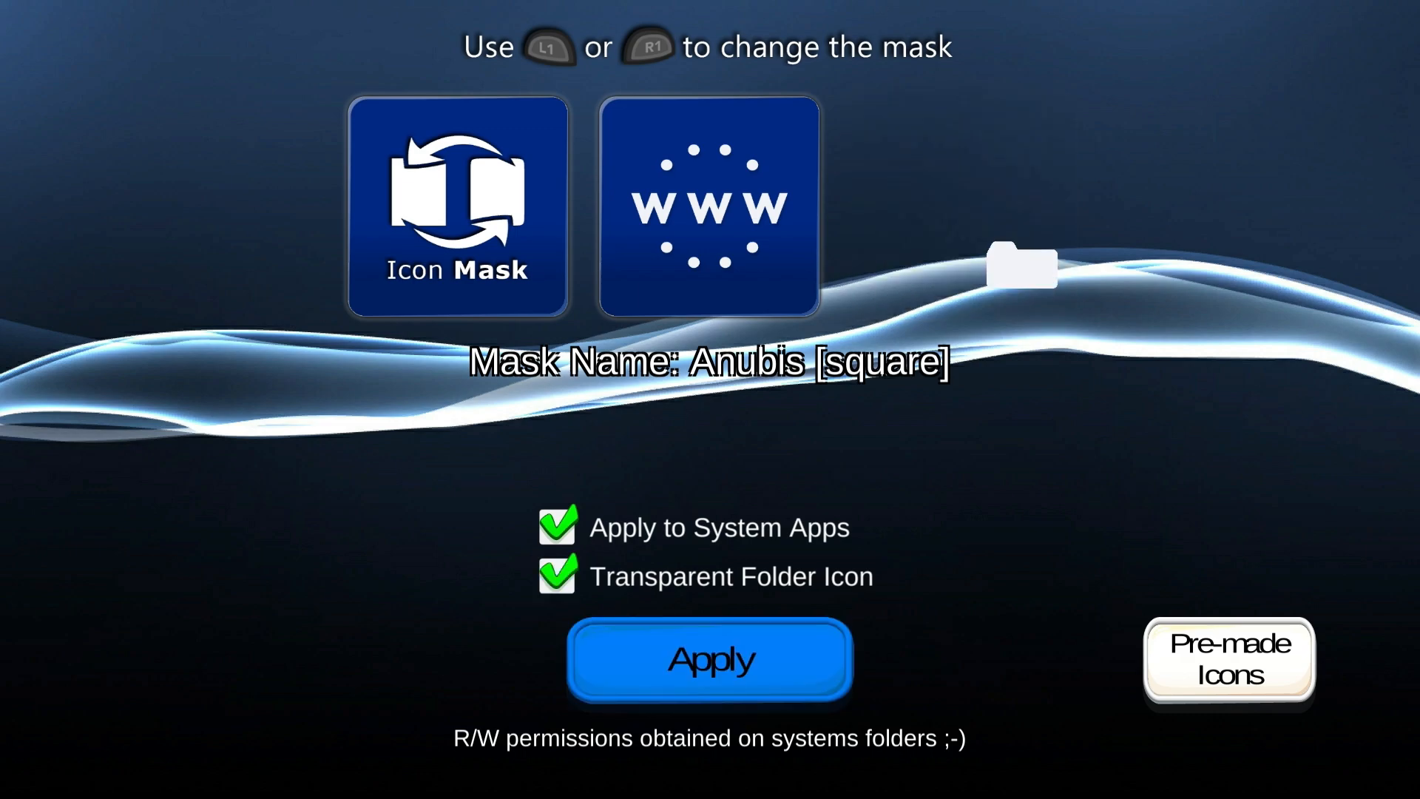
{"action": "left_click", "coordinate": [710, 660]}
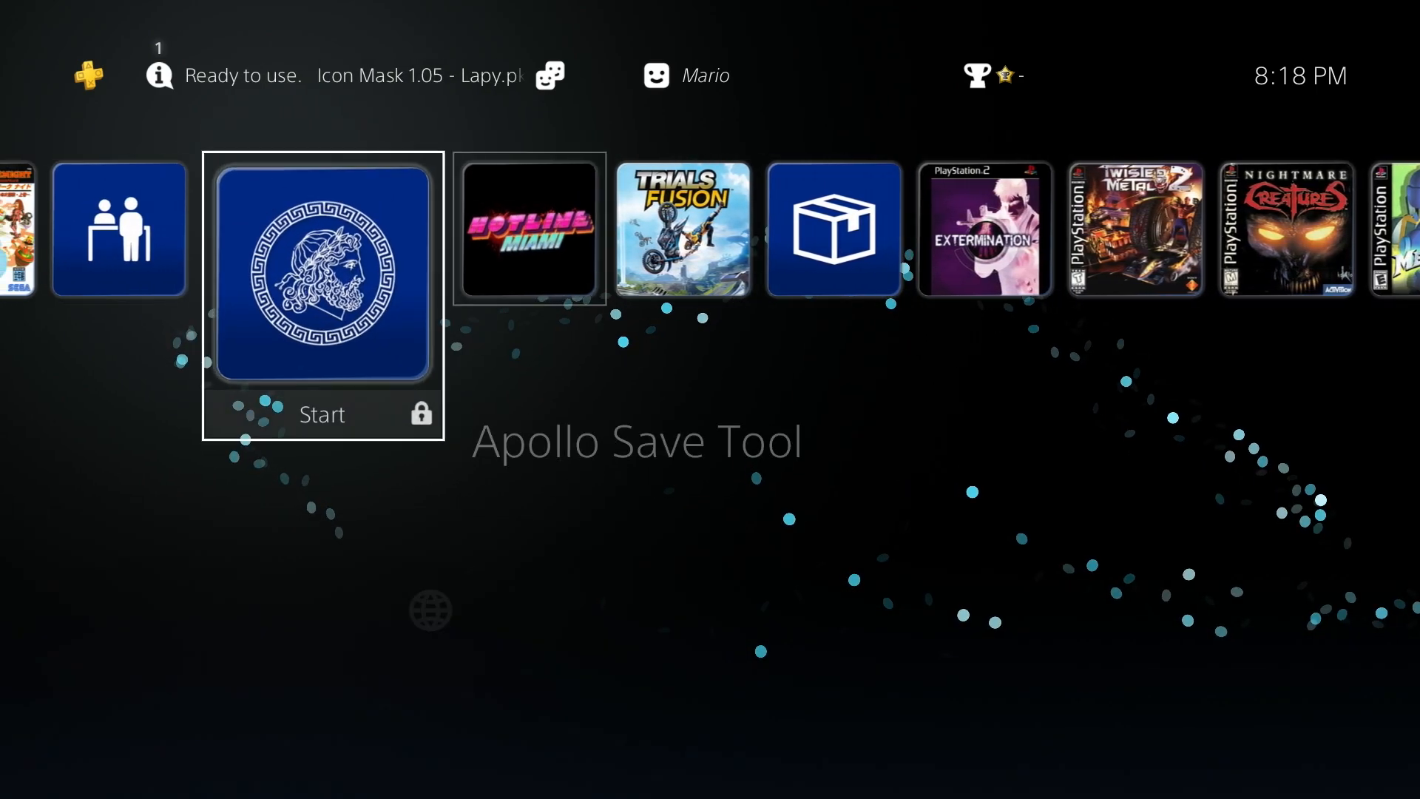
{"action": "scroll", "scroll_direction": "right", "scroll_amount": 3}
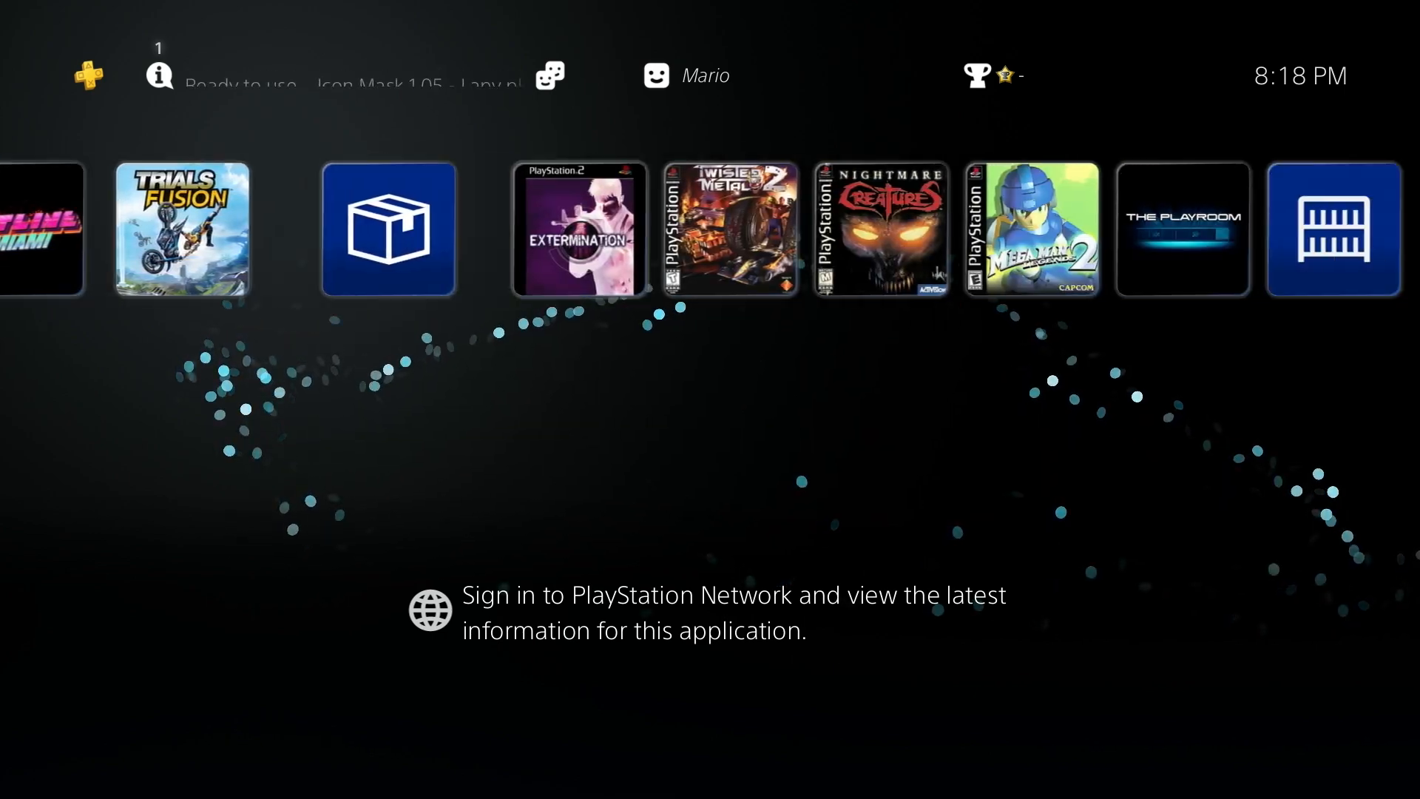
{"action": "key", "text": "Right"}
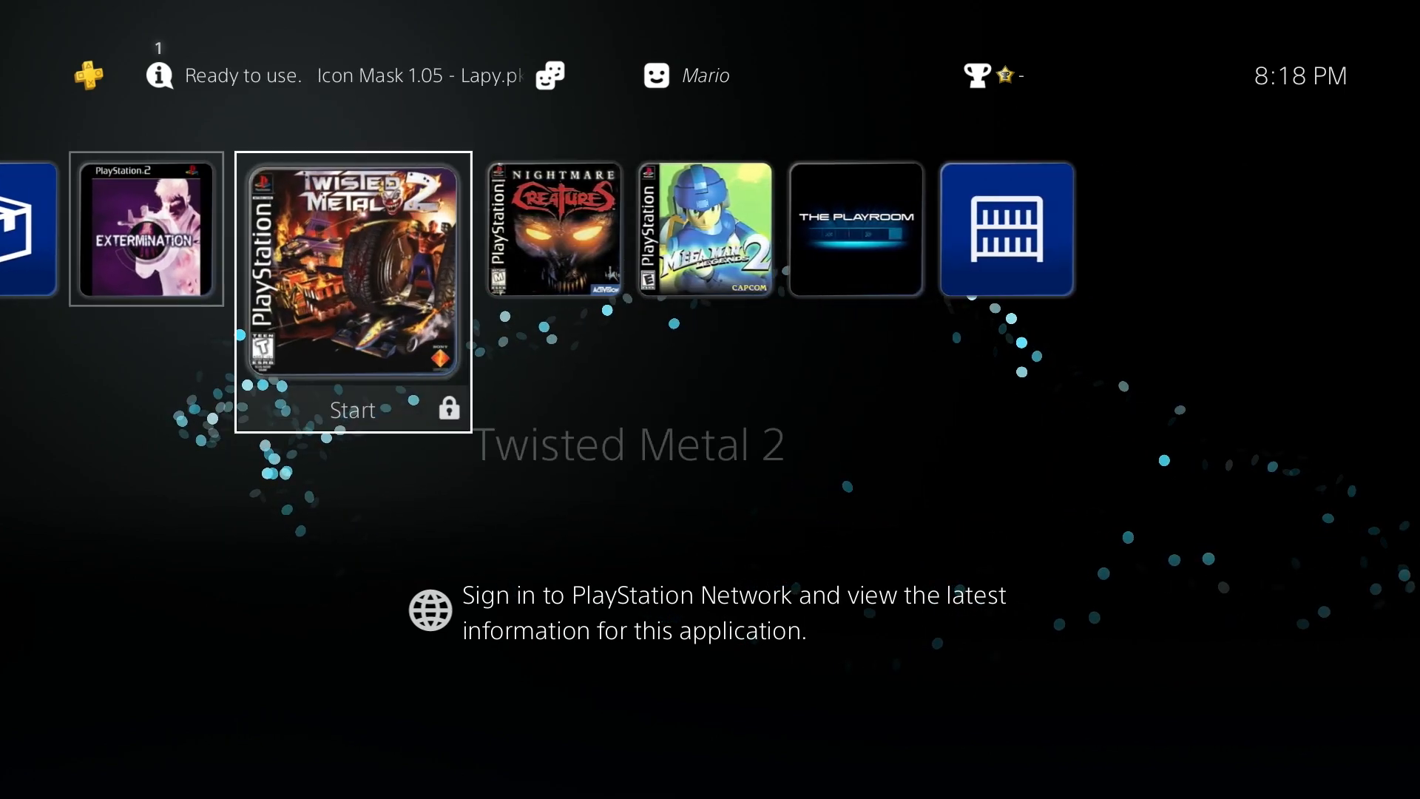
{"action": "key", "text": "right"}
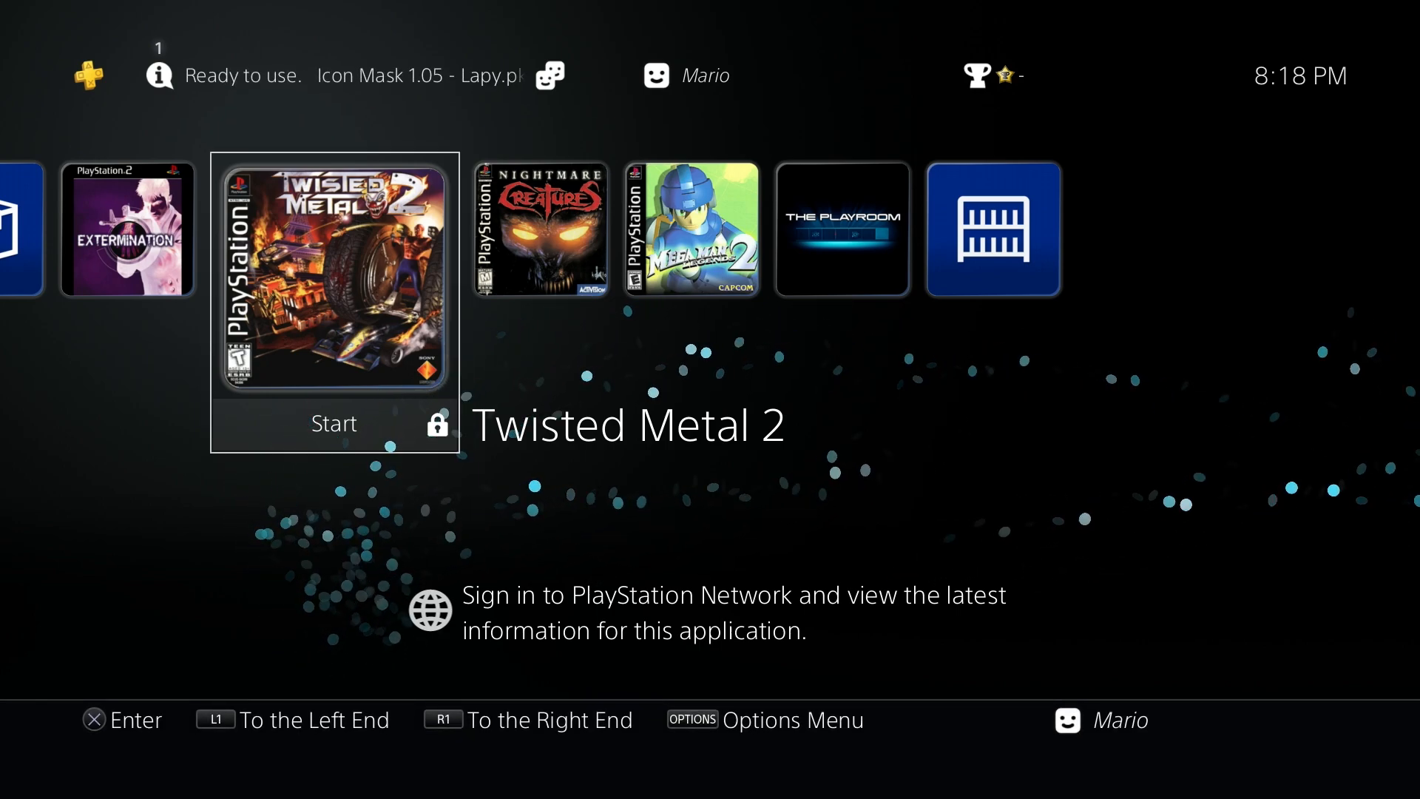
{"action": "key", "text": "right"}
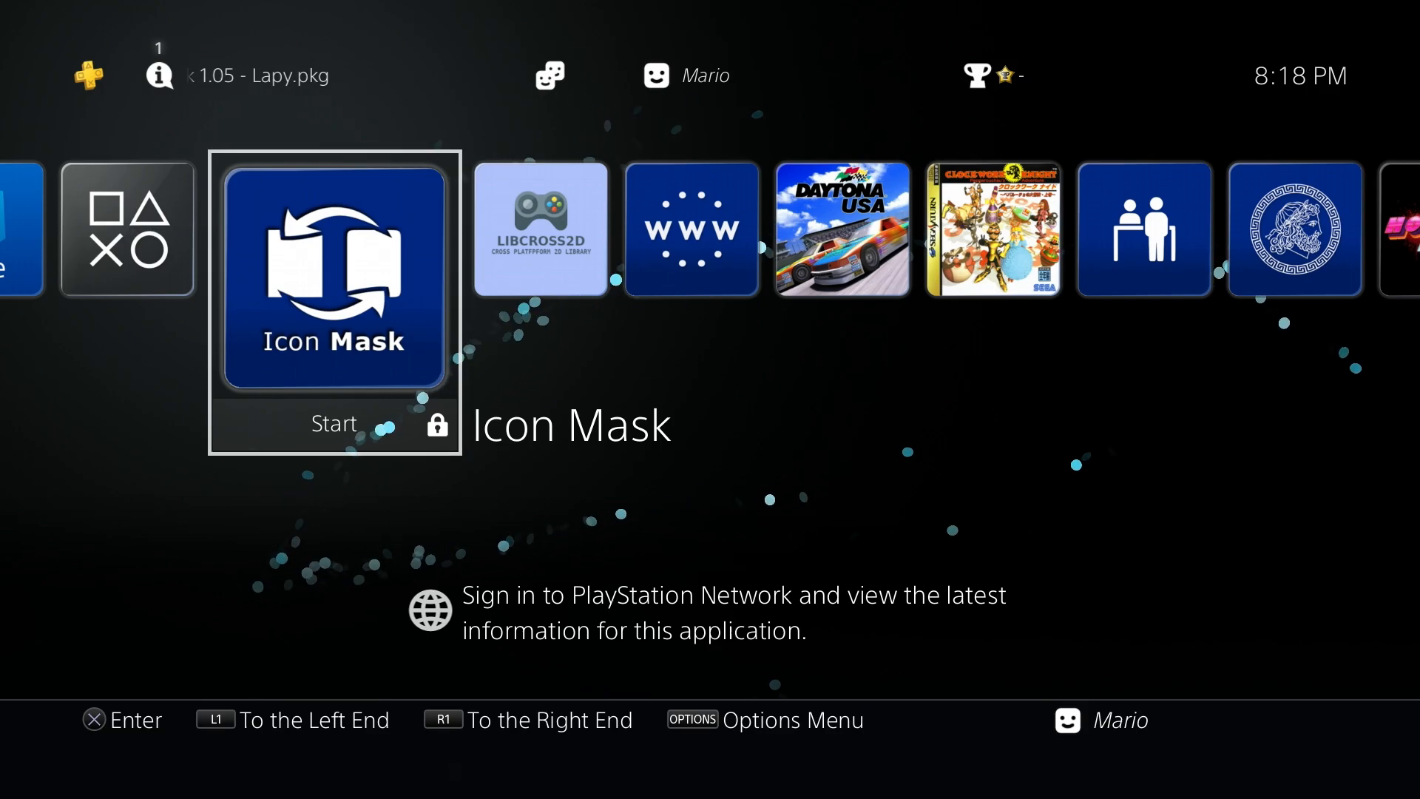
Apply the PS4 [default] mask in Icon Mask to restore the original icon shapes.
{"action": "left_click", "coordinate": [333, 279]}
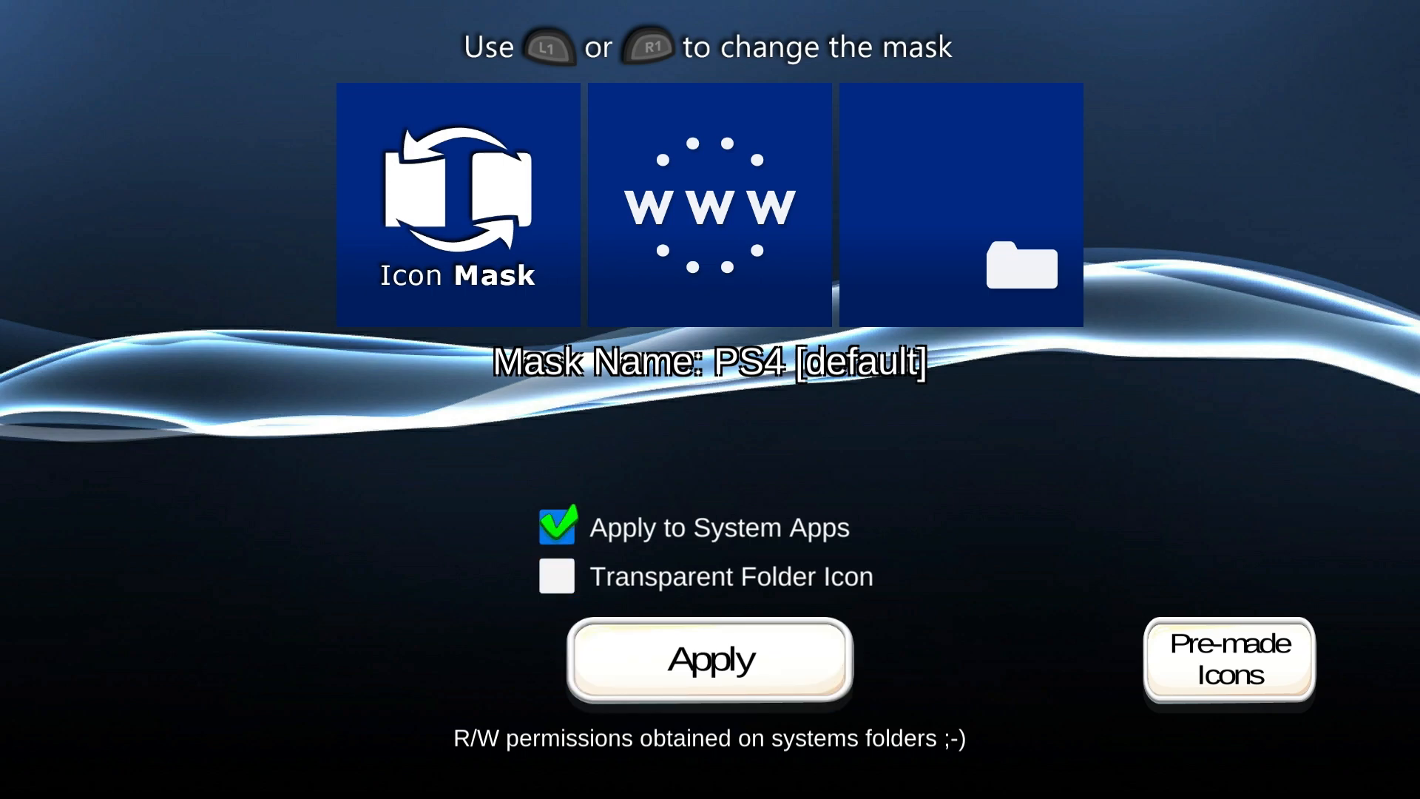
{"action": "left_click", "coordinate": [557, 576]}
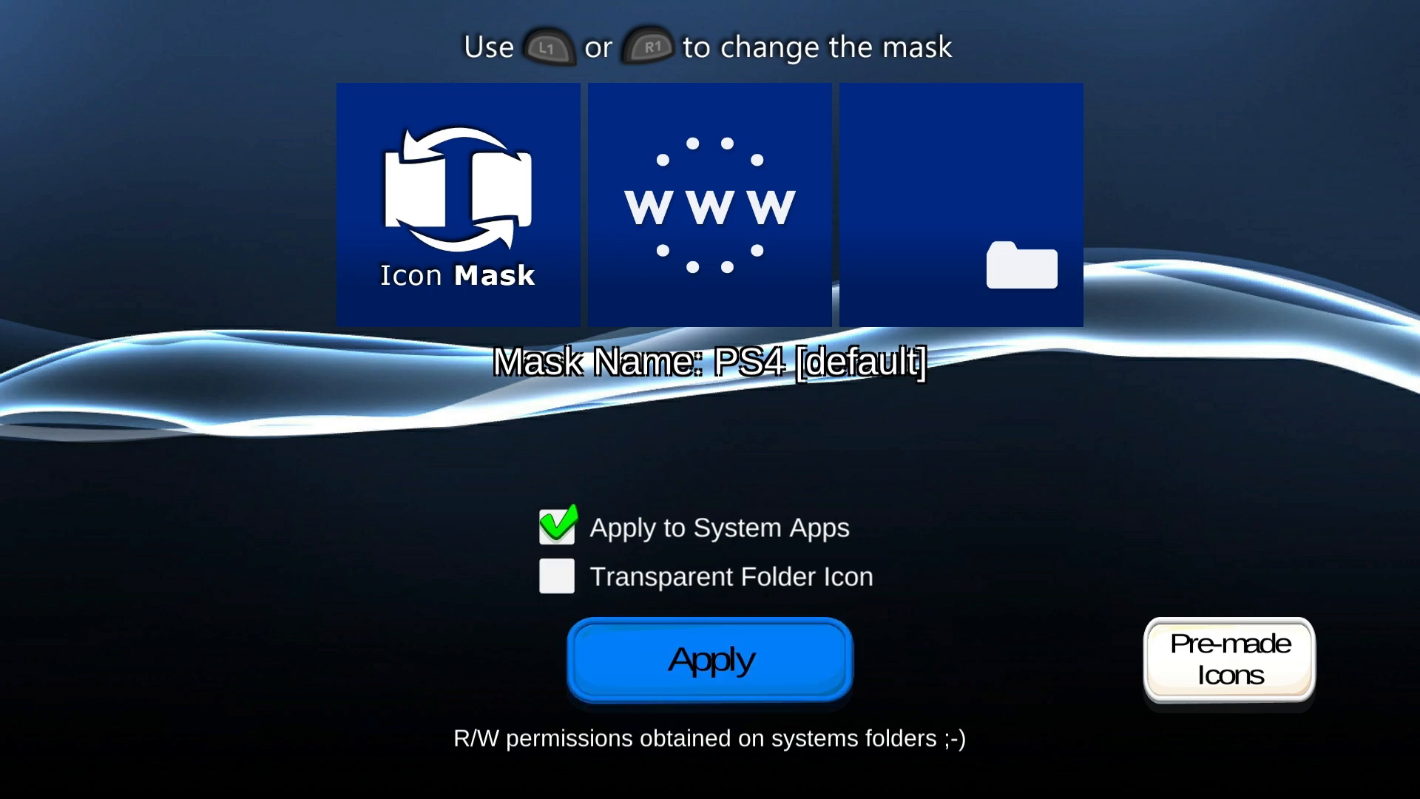
{"action": "left_click", "coordinate": [709, 661]}
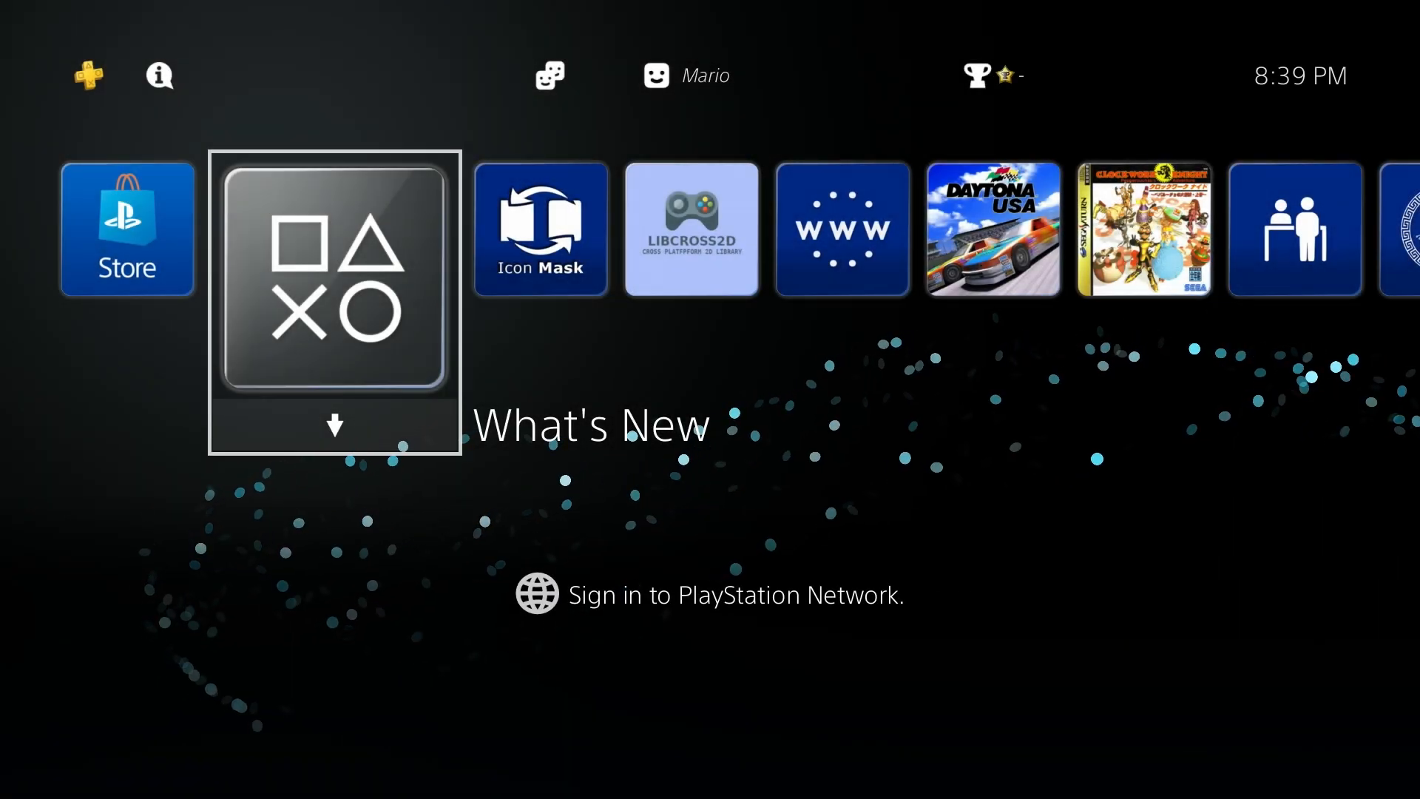
{"action": "key", "text": "right"}
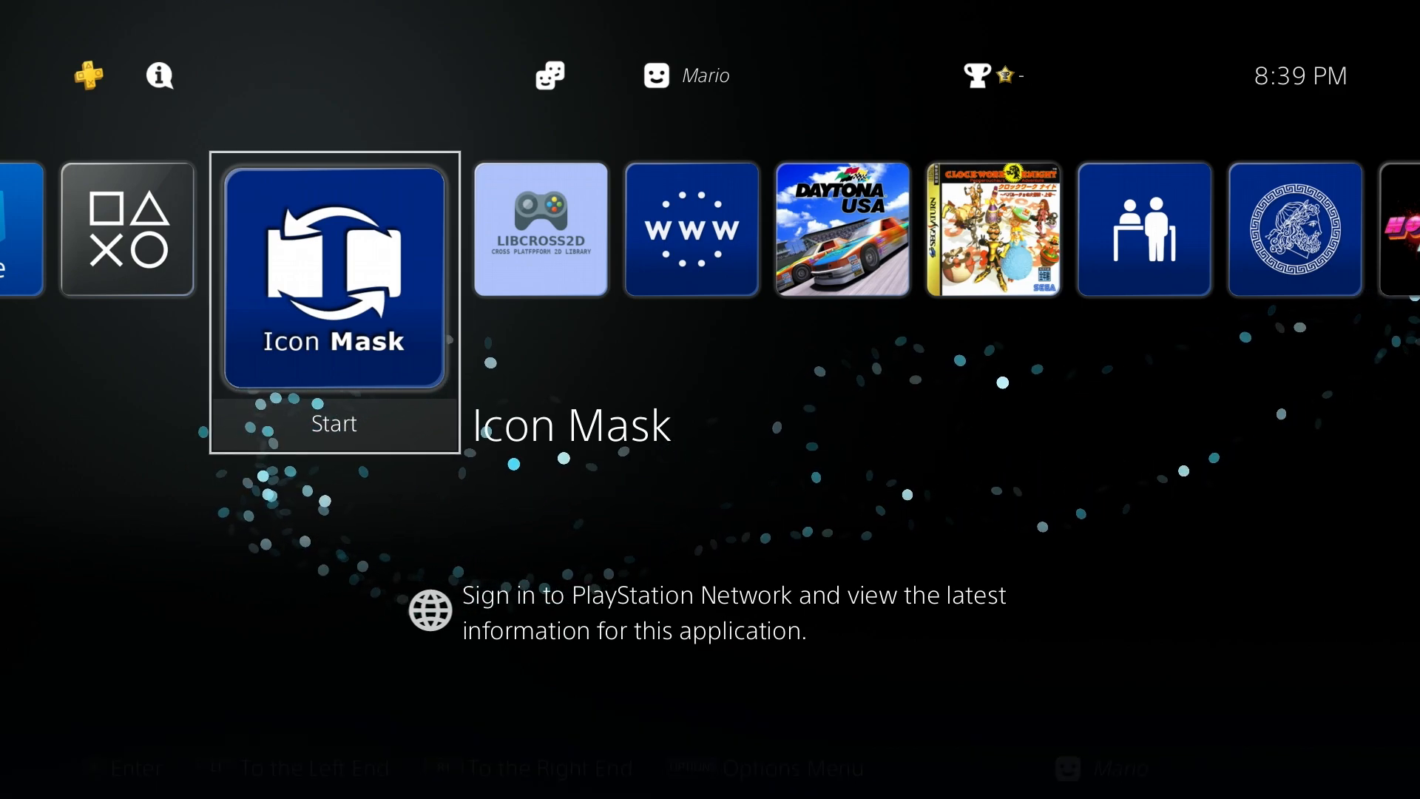
{"action": "scroll", "scroll_direction": "right", "scroll_amount": 3}
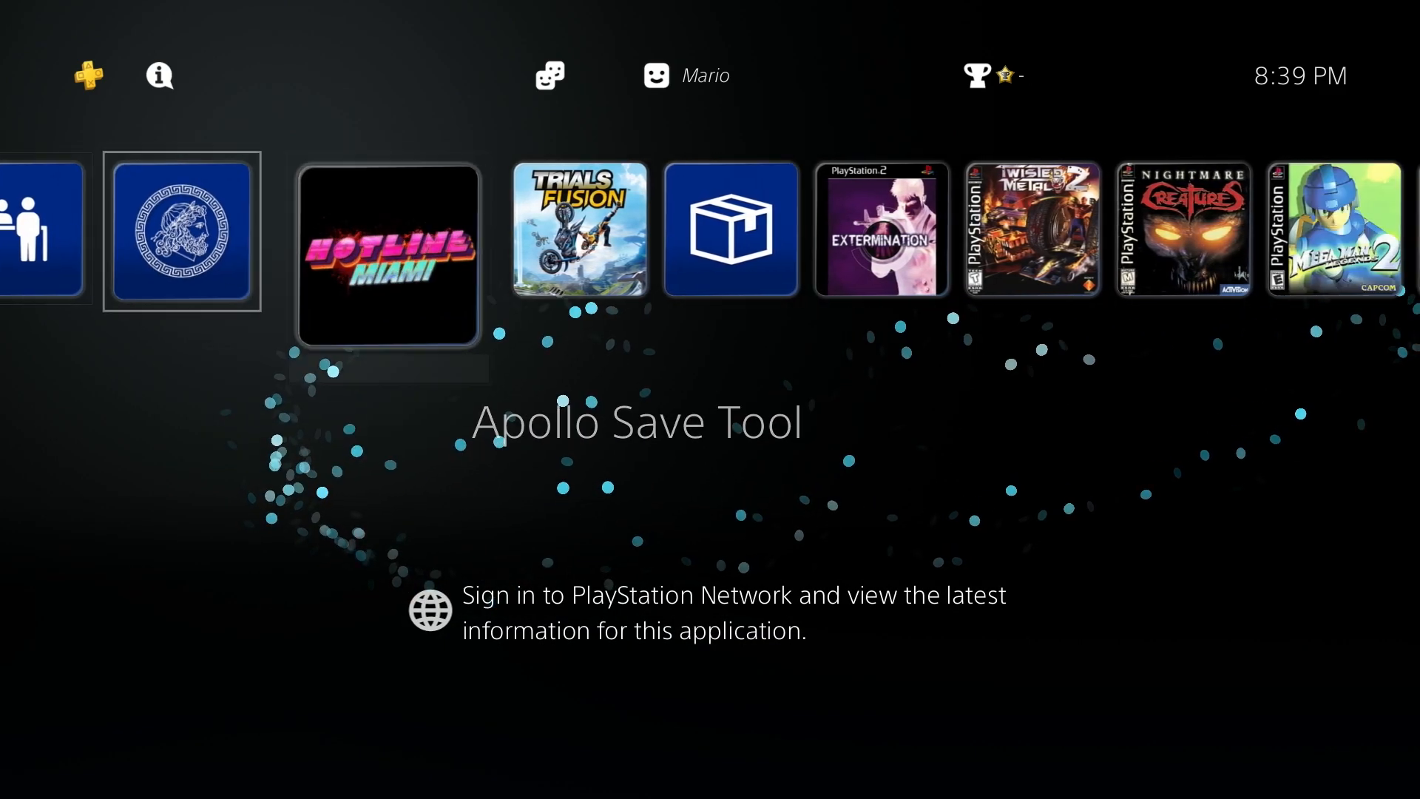